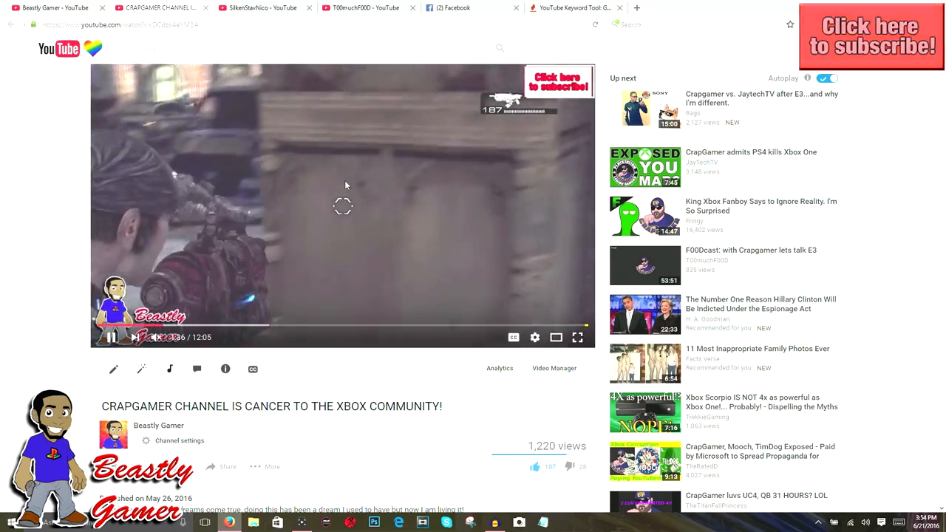
Scroll well down the comments toward the thread about disrespectful PS4 fans
scroll(down, 3)
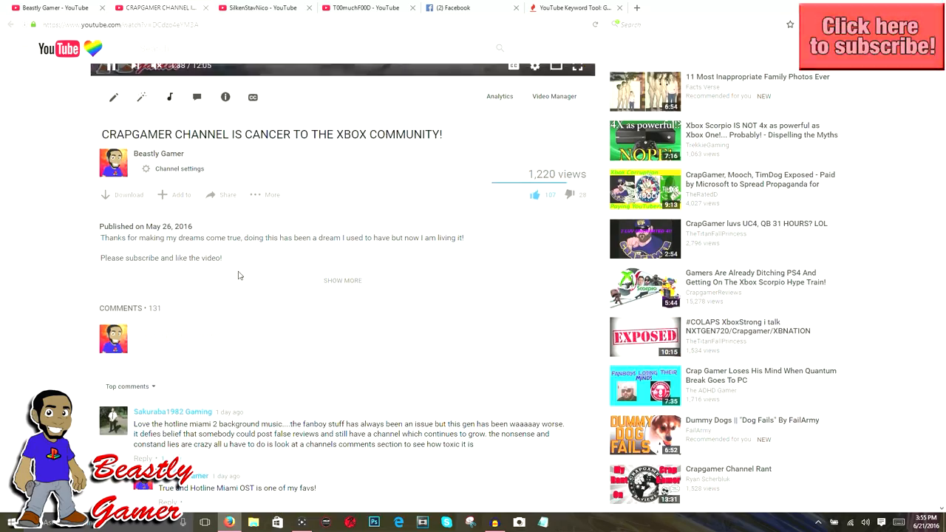
scroll(down, 3)
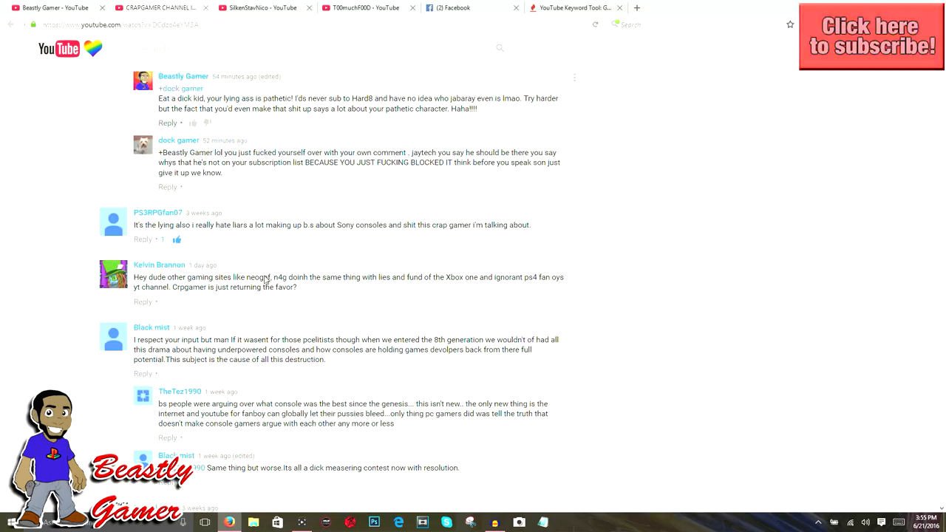
scroll(down, 3)
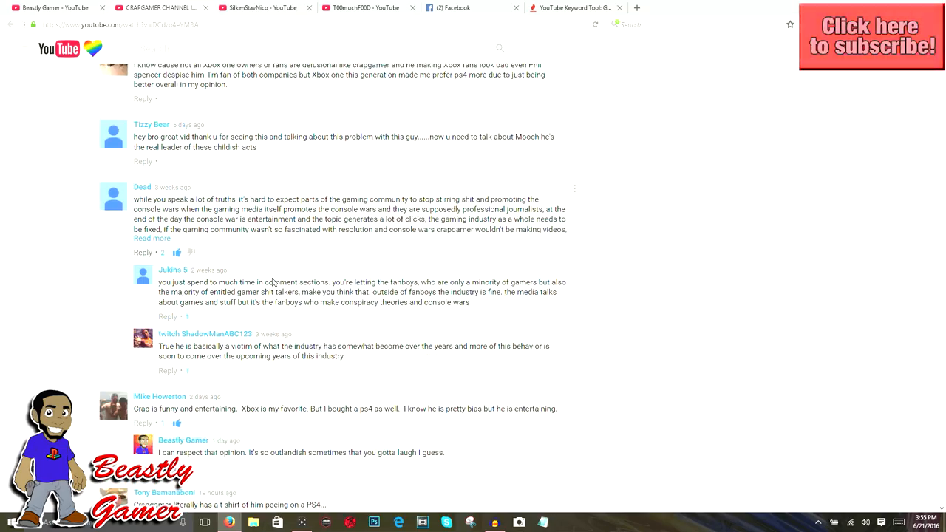
scroll(down, 3)
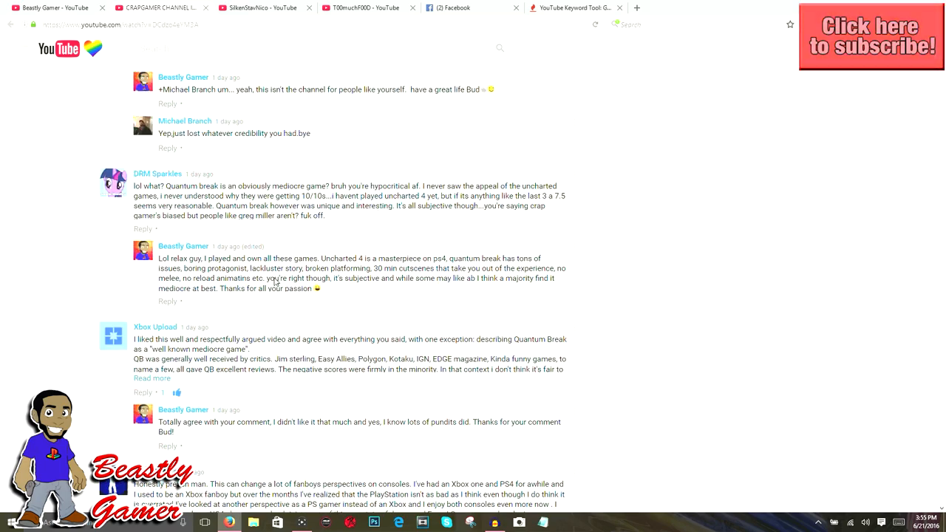
scroll(down, 3)
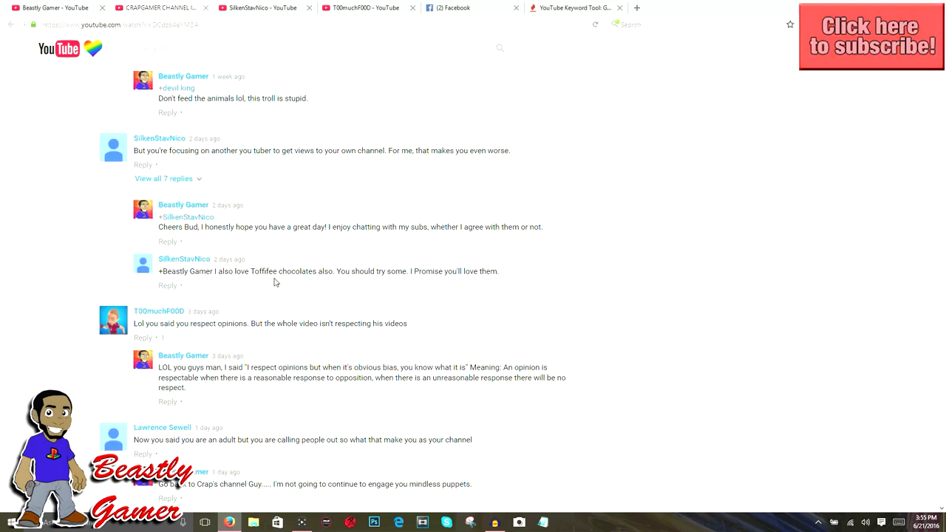
scroll(down, 3)
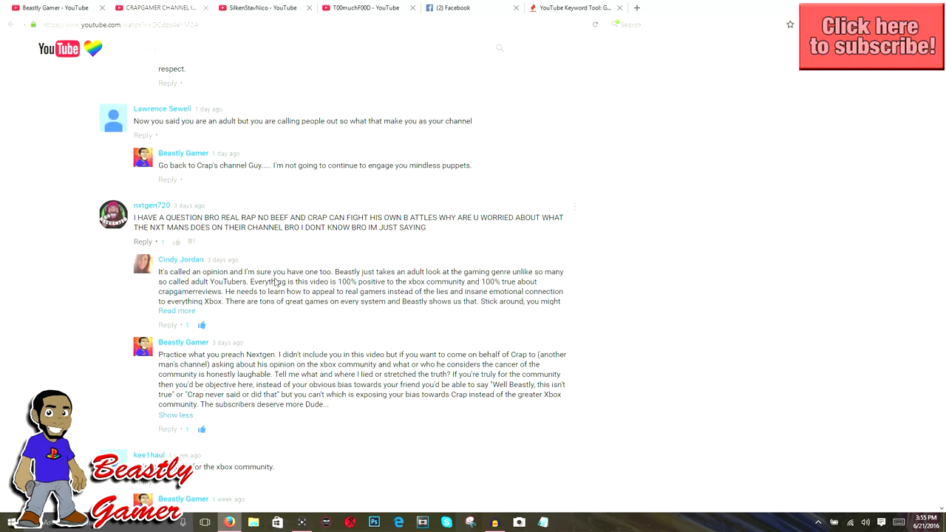
scroll(down, 3)
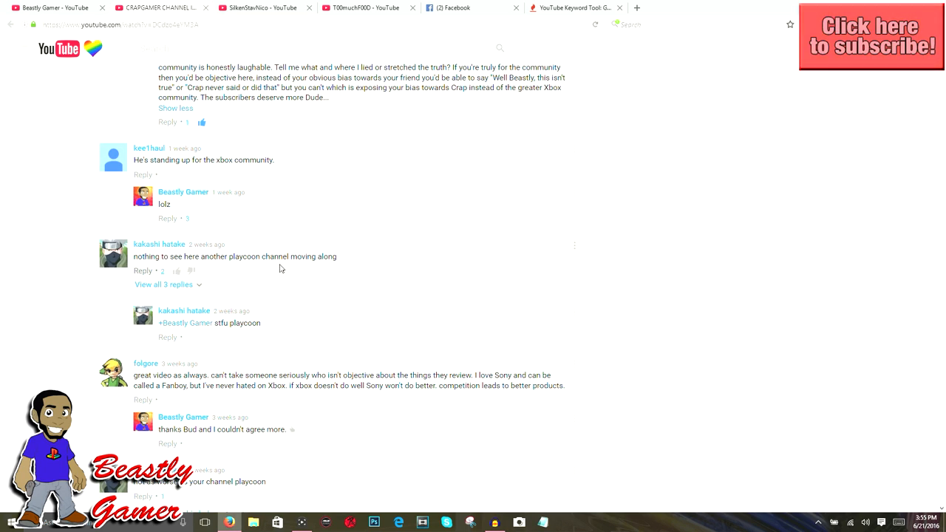
scroll(down, 3)
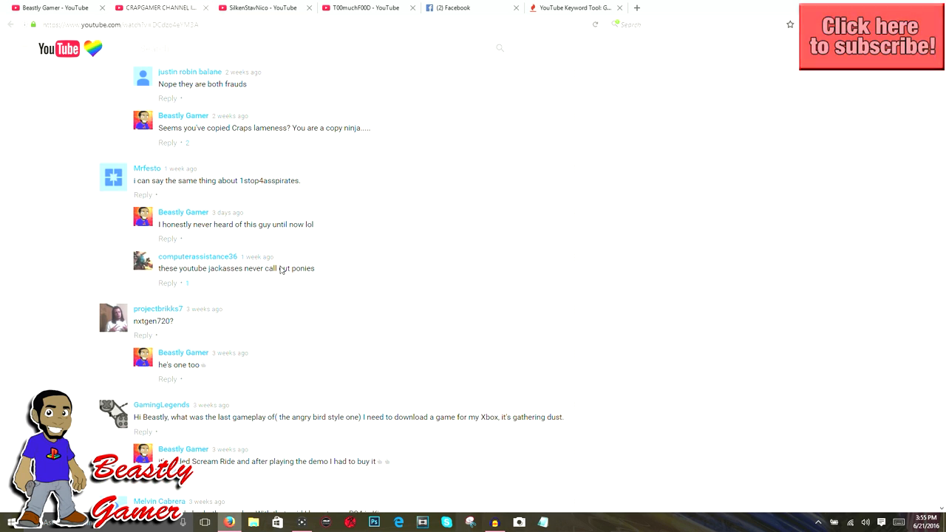
scroll(down, 3)
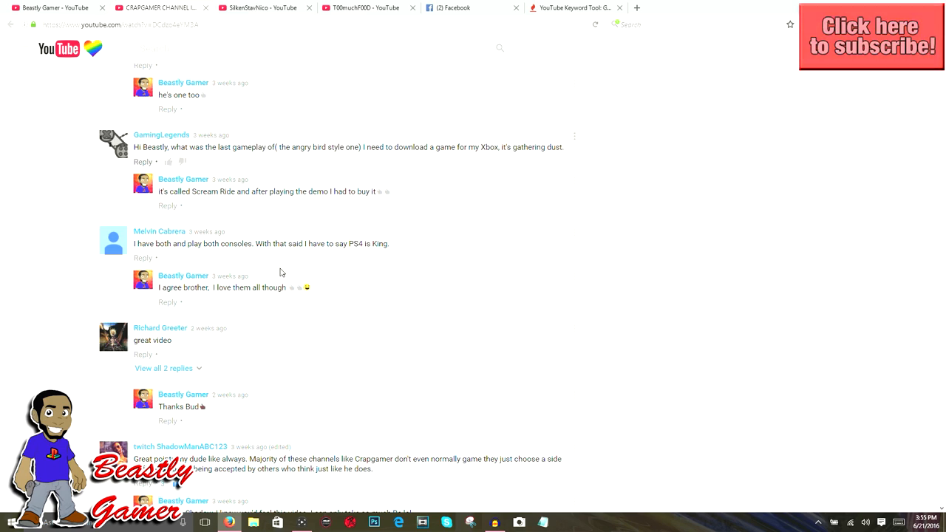
scroll(down, 3)
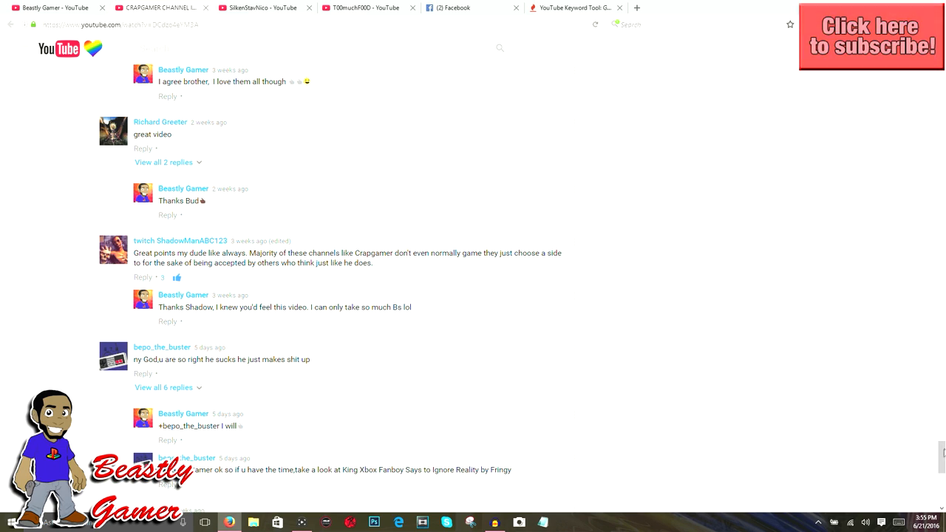
scroll(down, 3)
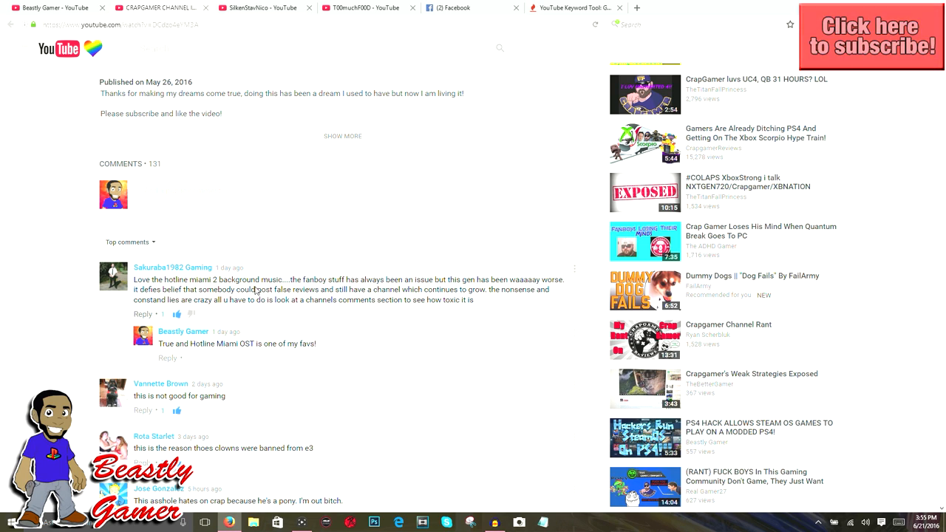
mouse_move(295, 278)
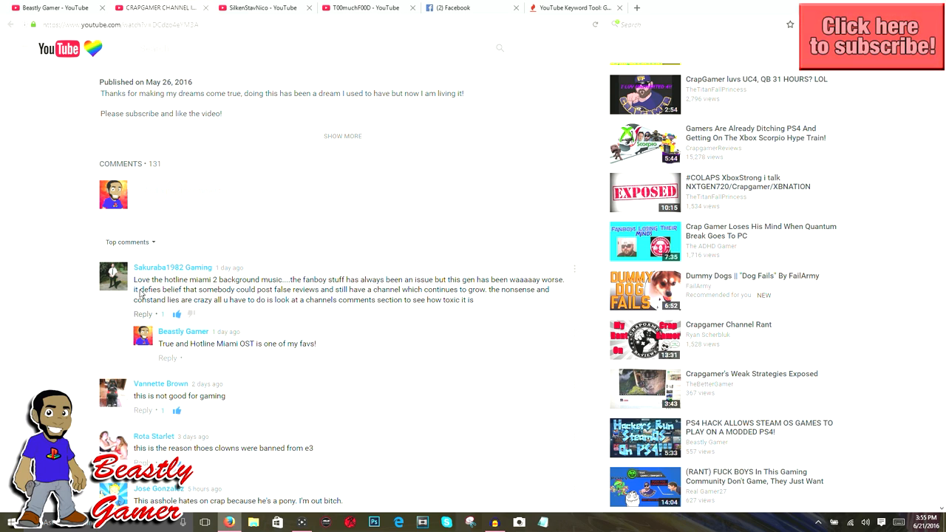
scroll(down, 3)
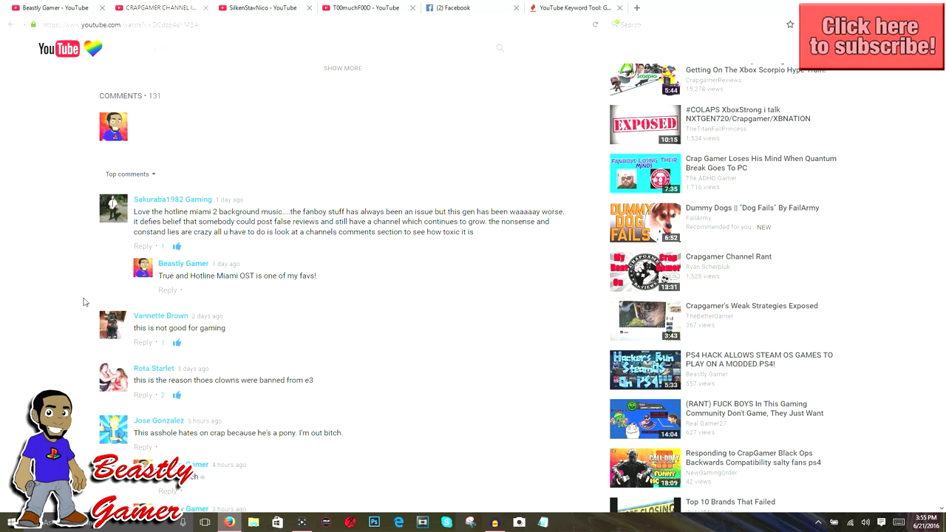
scroll(down, 3)
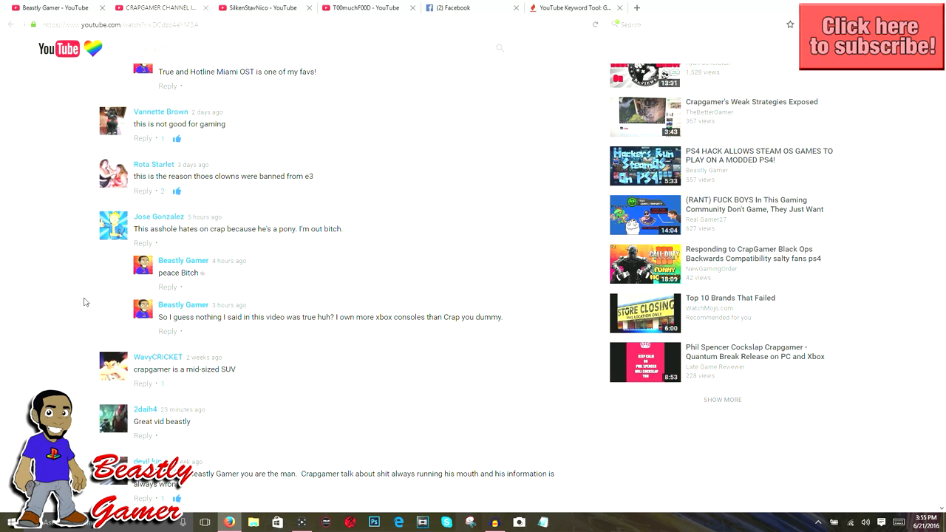
mouse_move(95, 302)
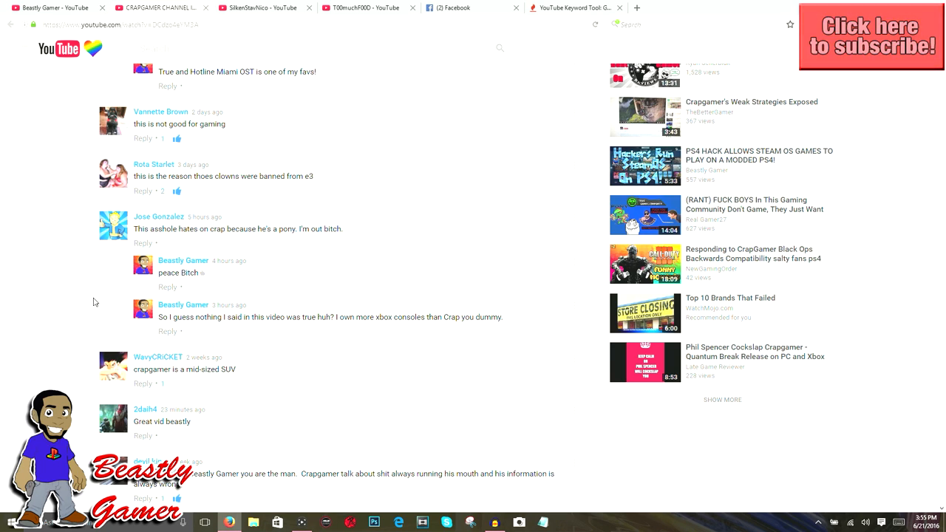
mouse_move(116, 298)
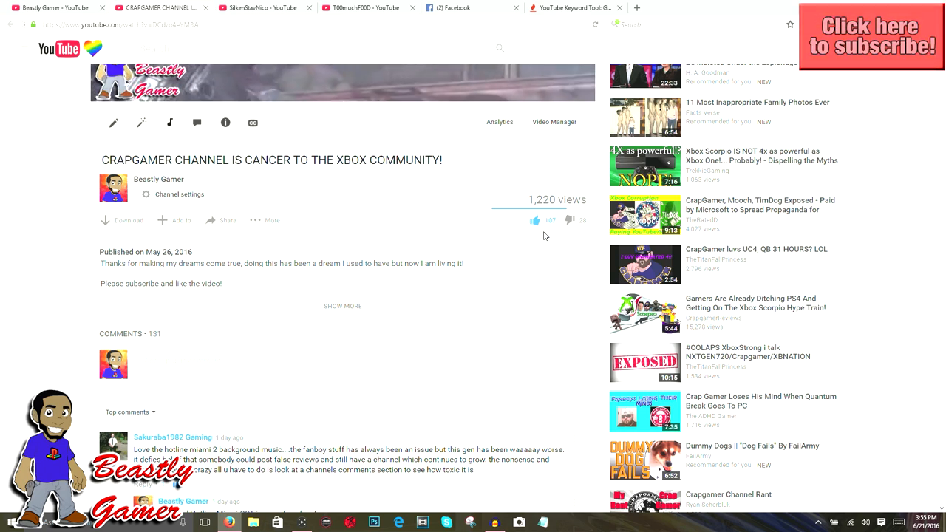
Click a comment element near the top of the list and continue down the comments
click(535, 220)
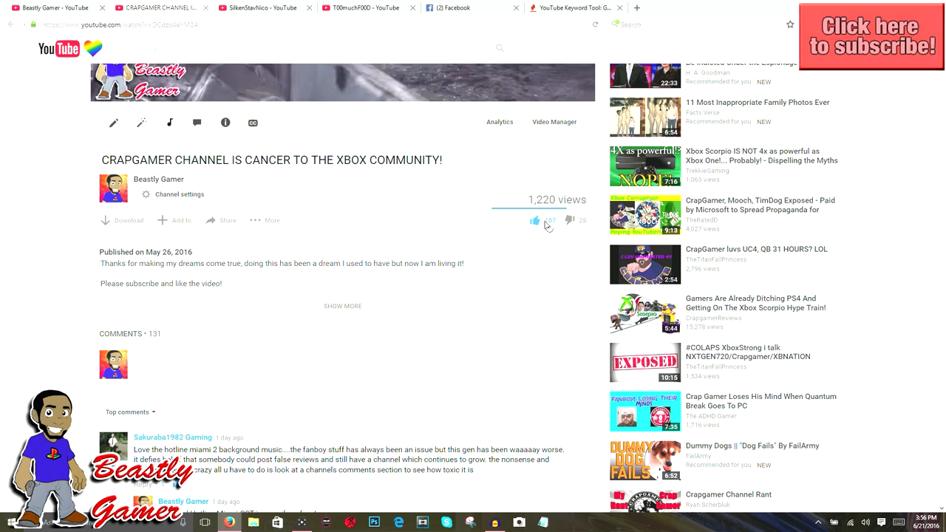
click(535, 220)
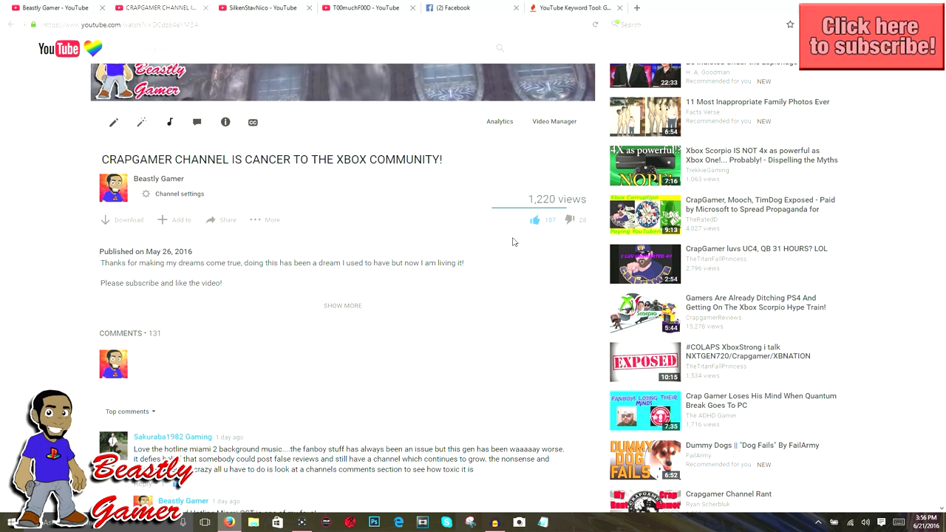
scroll(down, 3)
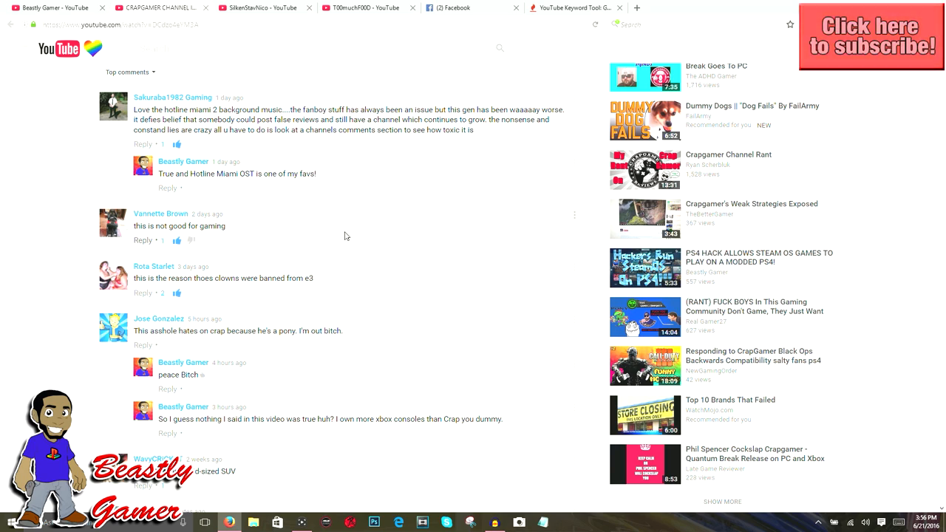
scroll(down, 3)
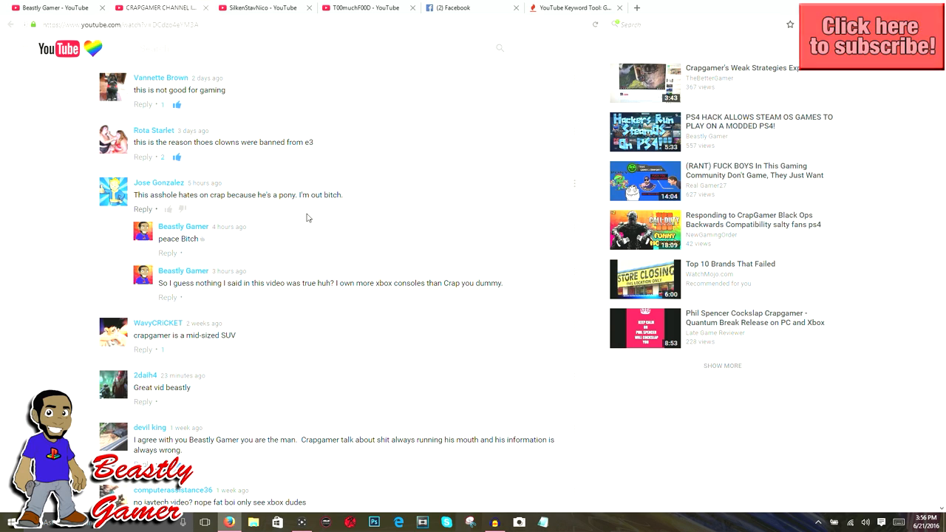
mouse_move(214, 191)
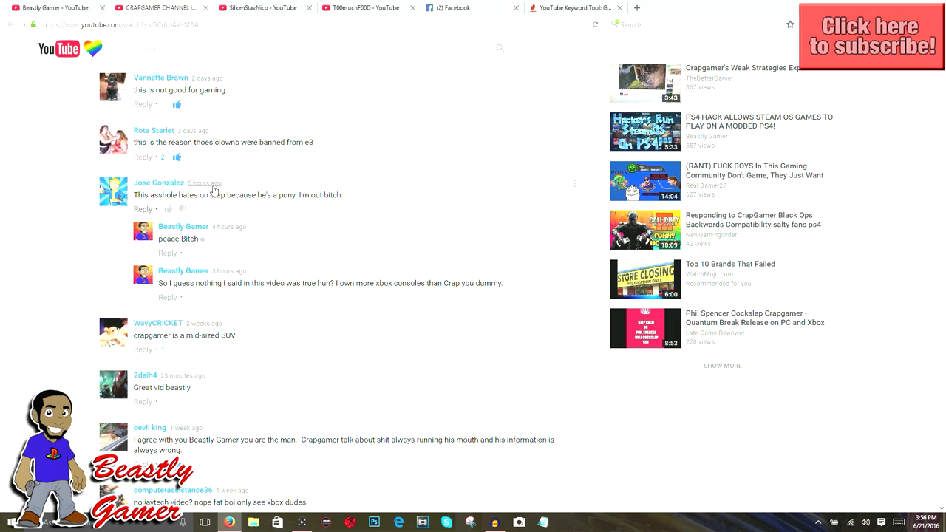
scroll(down, 3)
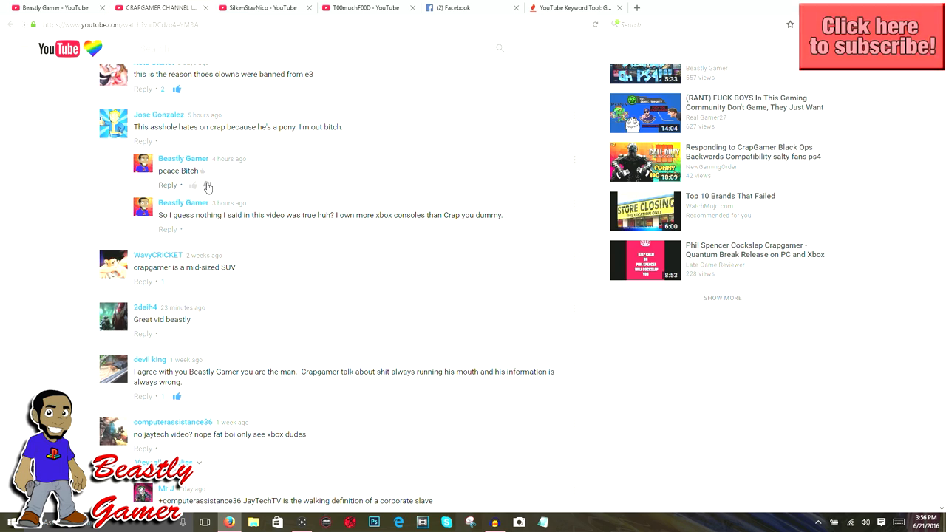
mouse_move(244, 183)
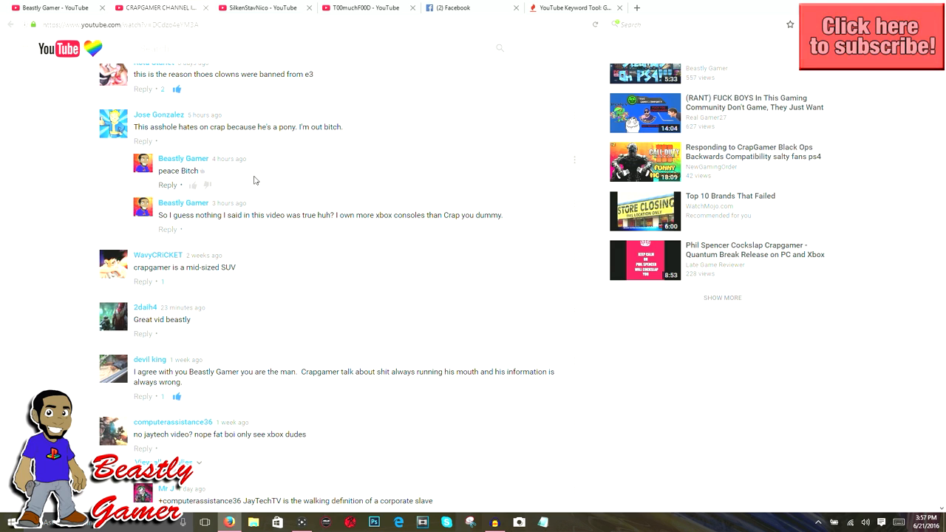
Reach the disrespectful-PS4-fans comment and expand 'View all 7 replies' beneath it
scroll(down, 3)
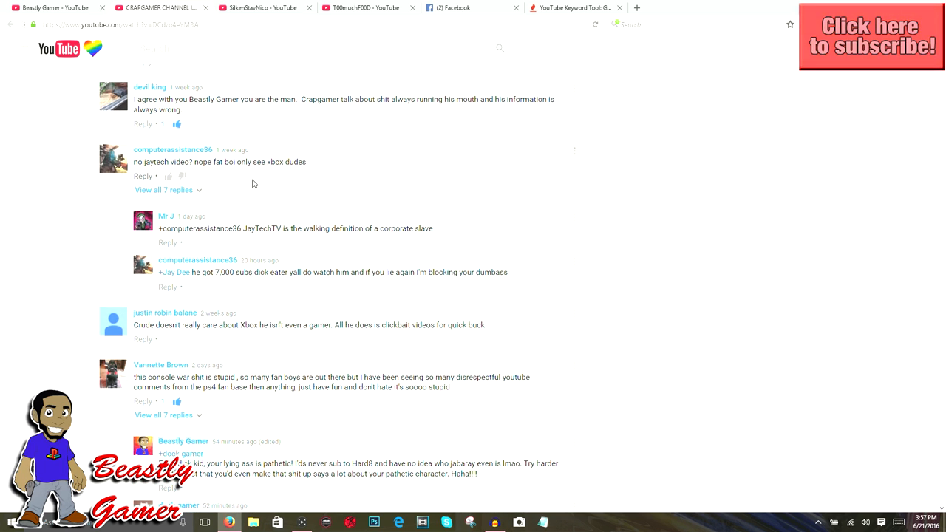
scroll(down, 3)
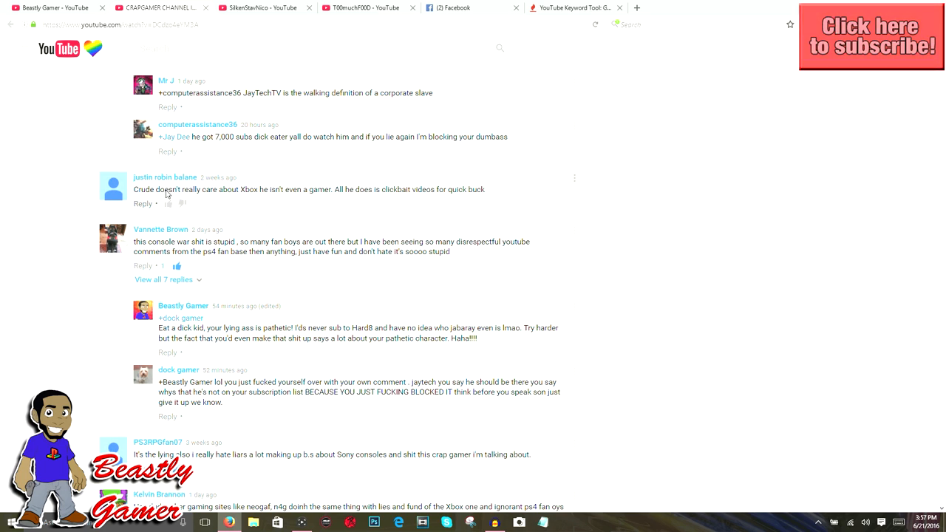
scroll(down, 3)
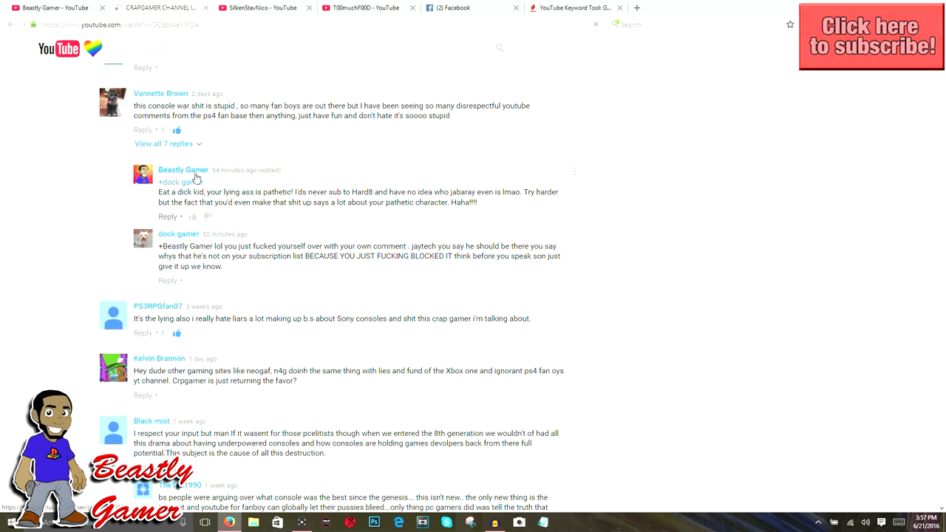
scroll(down, 3)
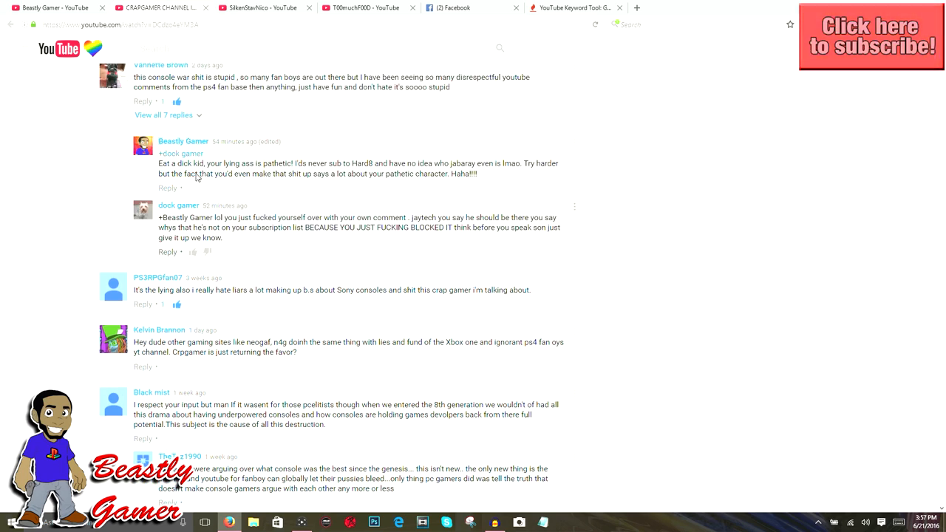
scroll(down, 3)
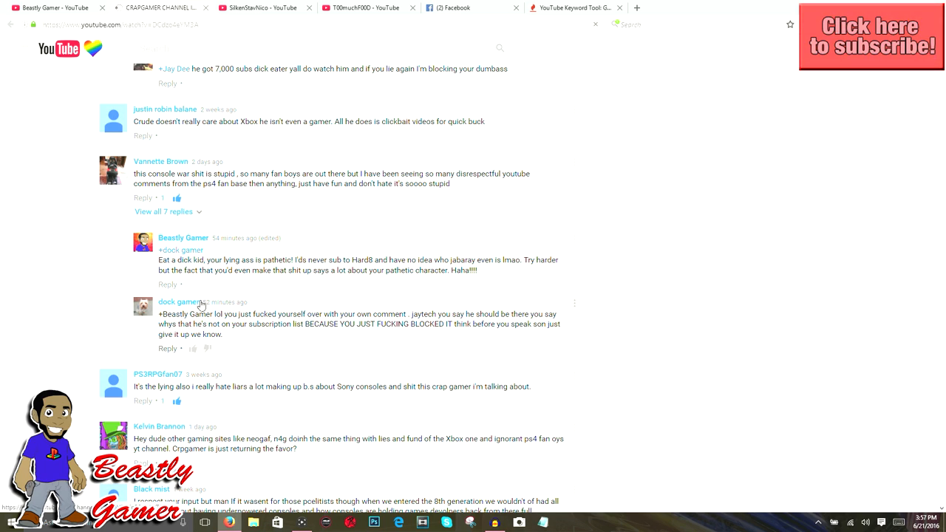
click(162, 211)
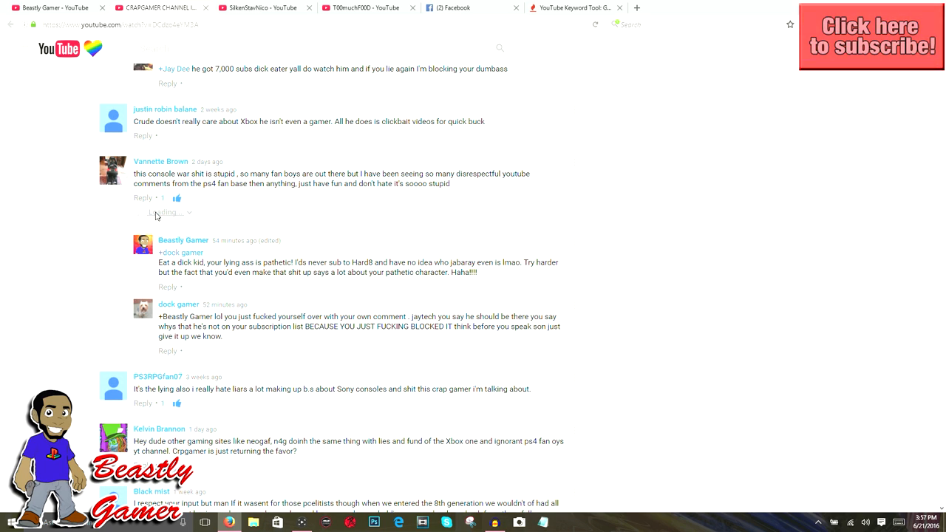
click(162, 213)
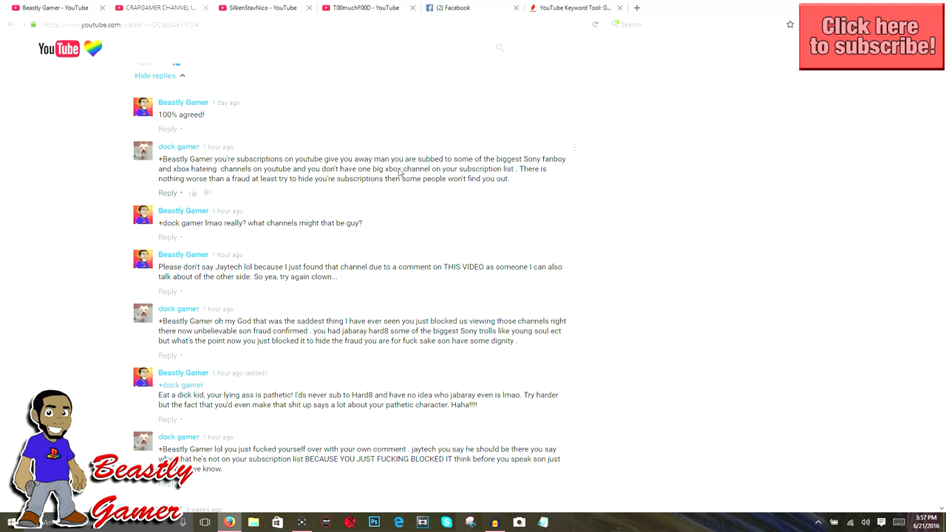
mouse_move(486, 169)
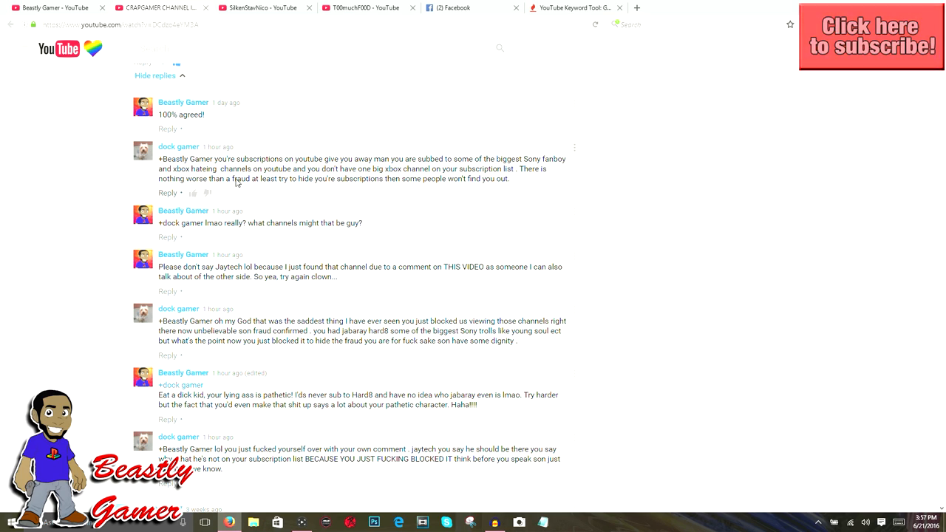
mouse_move(381, 183)
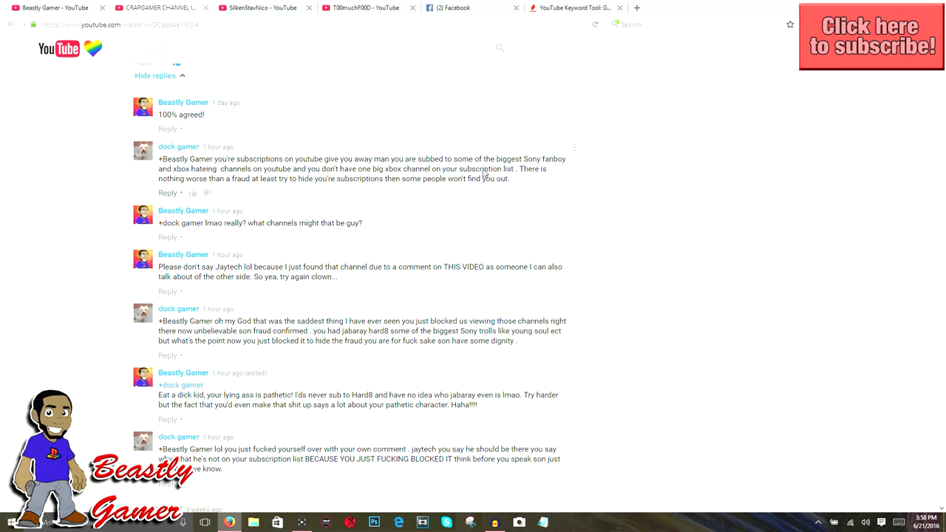
mouse_move(352, 174)
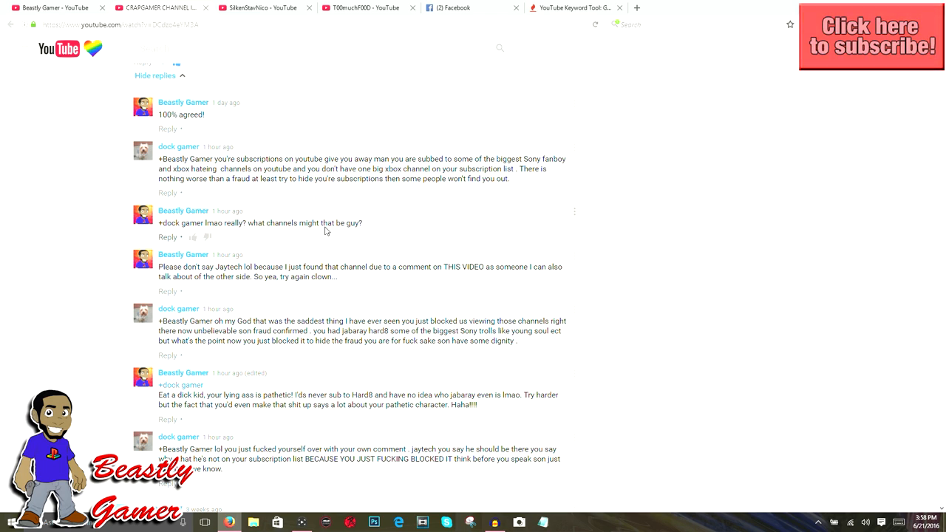
mouse_move(275, 316)
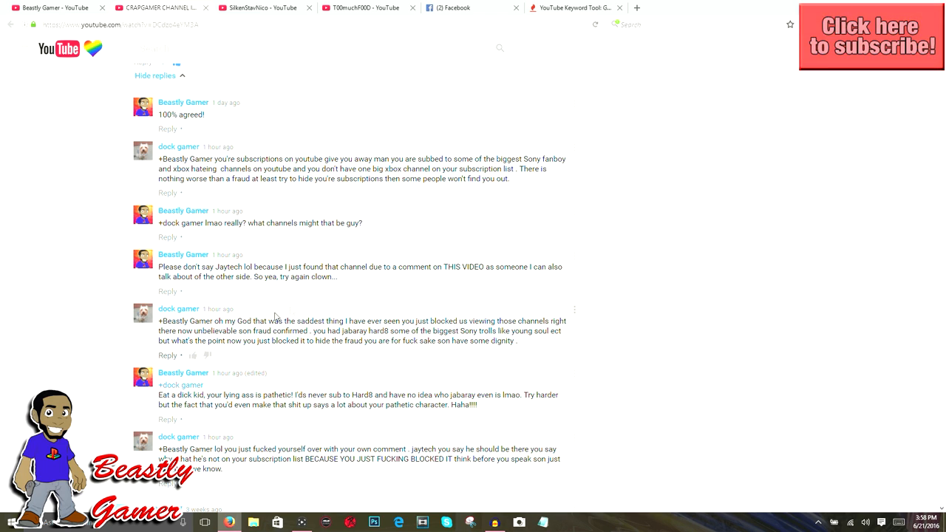
mouse_move(467, 326)
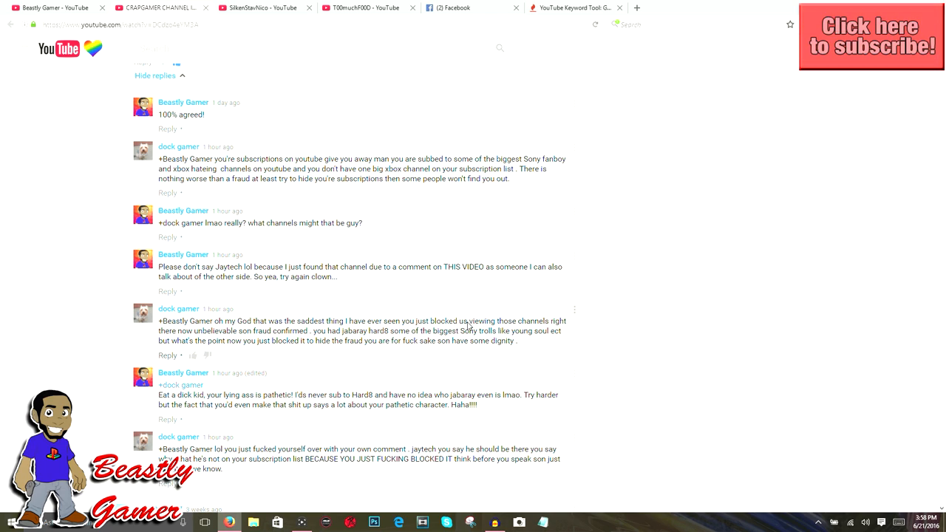
mouse_move(547, 326)
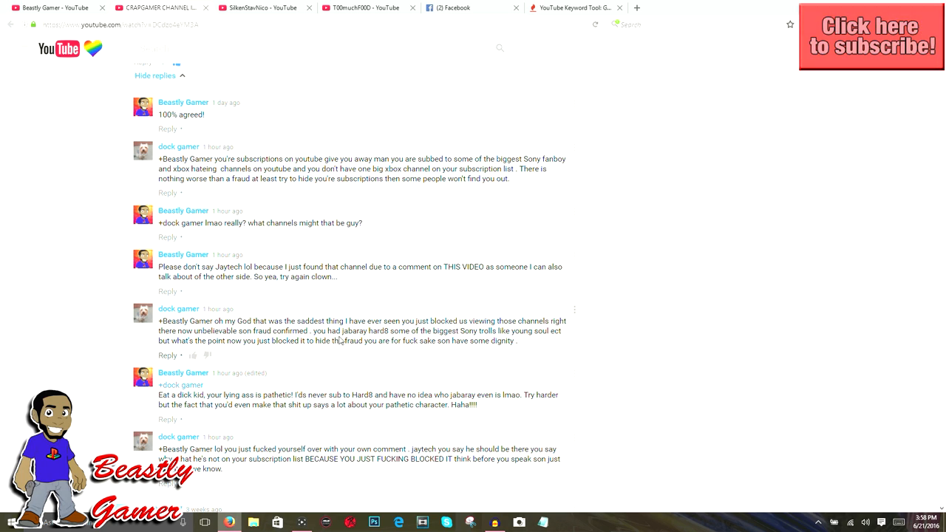
mouse_move(352, 342)
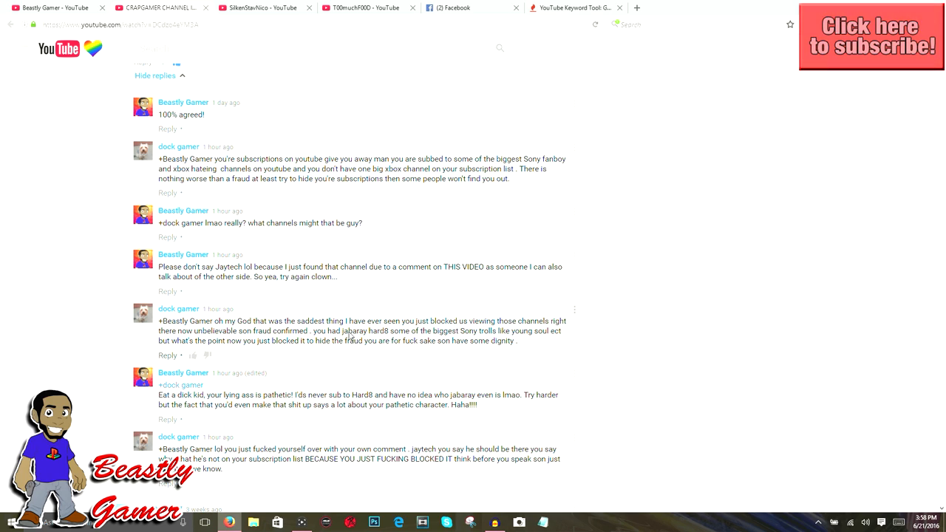
Highlight a channel name in the reply, then select the whole 'Whatever happened to just having fun' comment
double_click(351, 331)
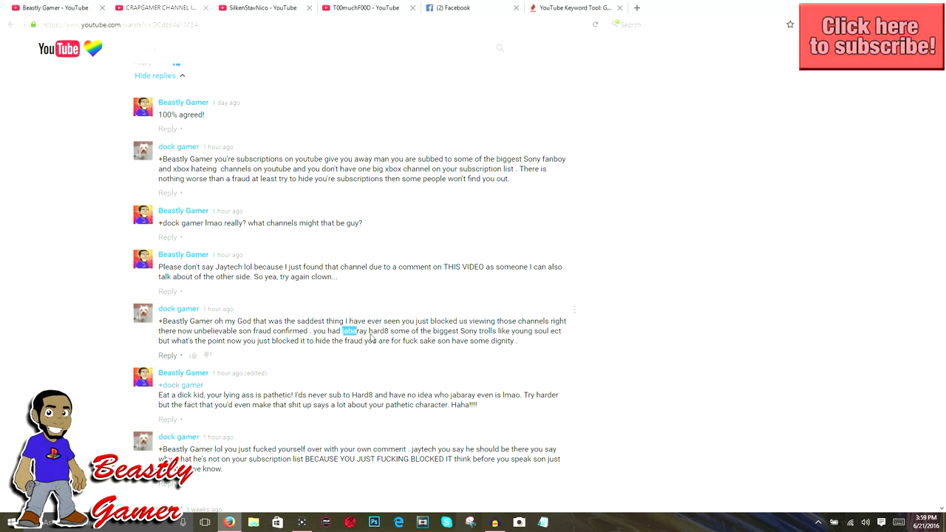
double_click(355, 331)
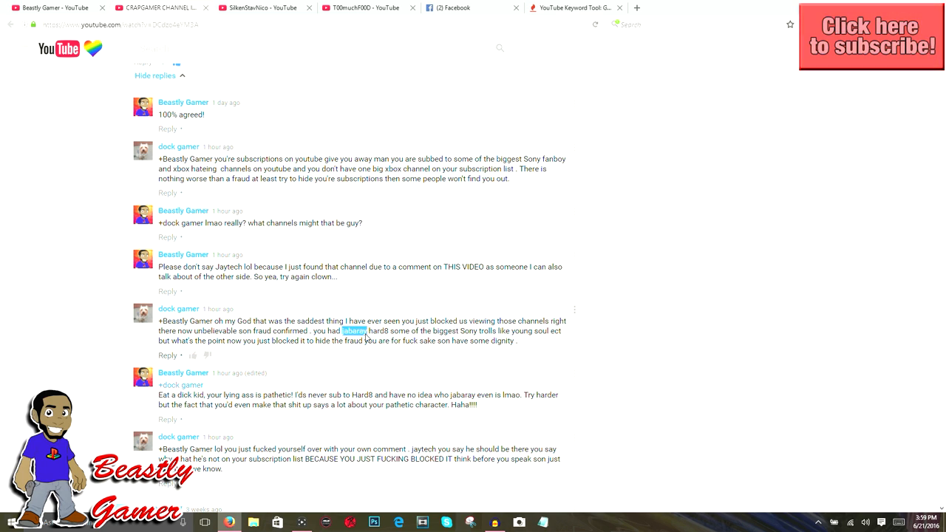
mouse_move(390, 334)
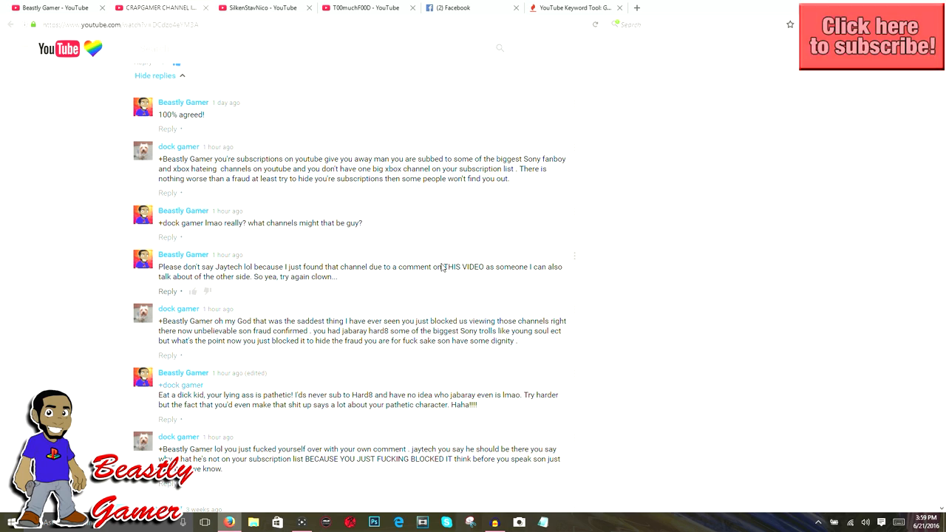
mouse_move(440, 244)
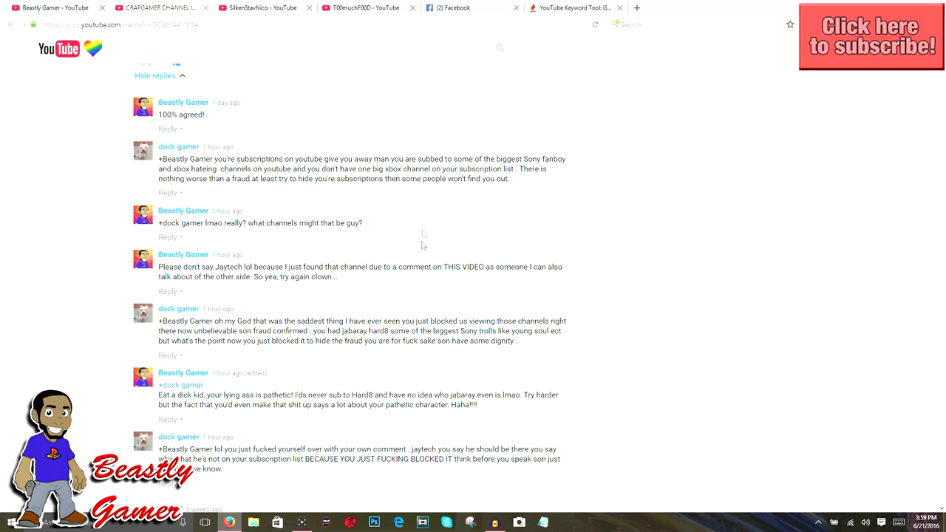
mouse_move(411, 293)
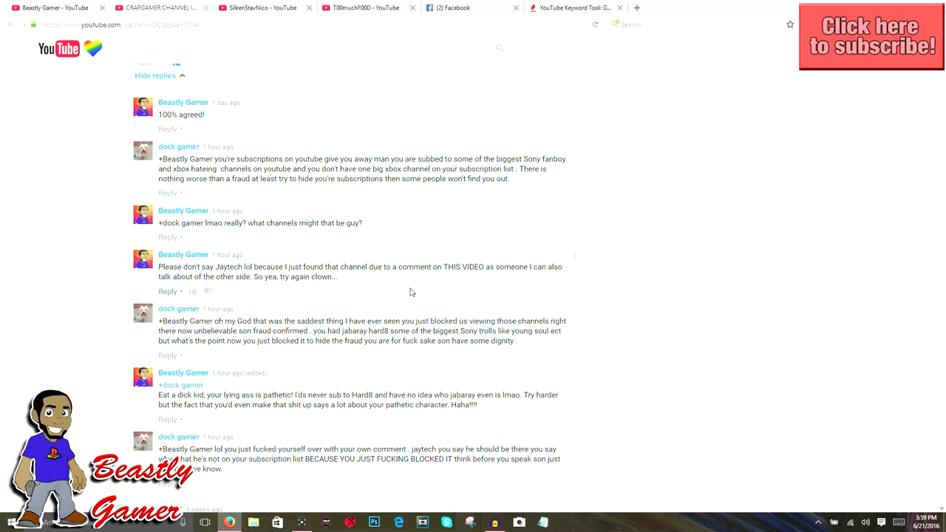
mouse_move(411, 290)
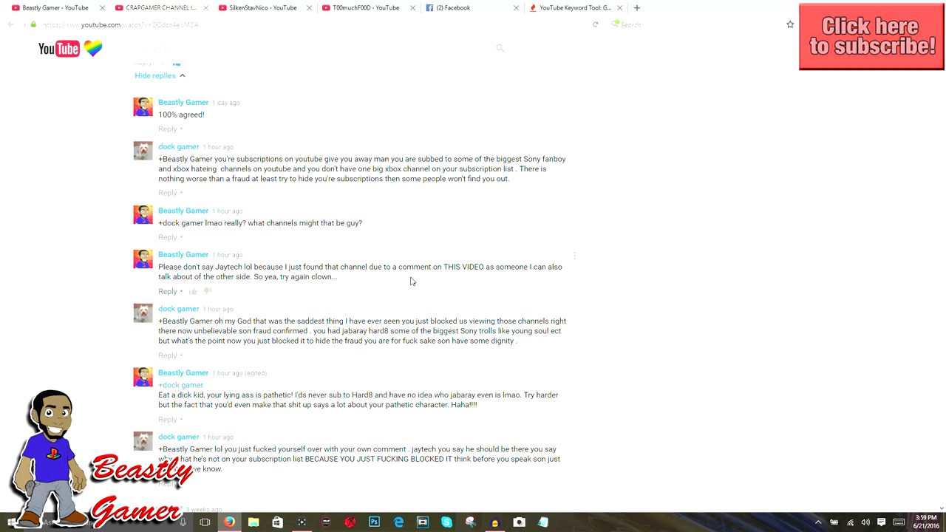
mouse_move(404, 269)
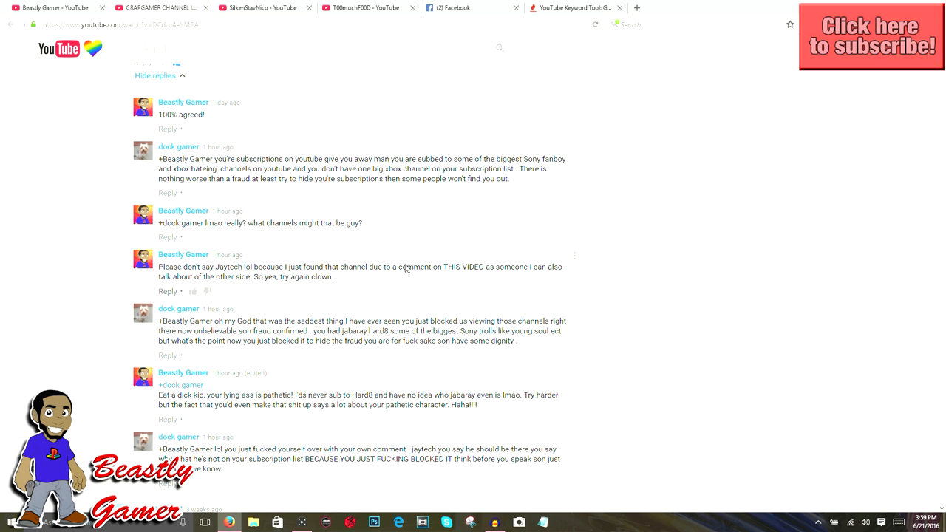
mouse_move(405, 260)
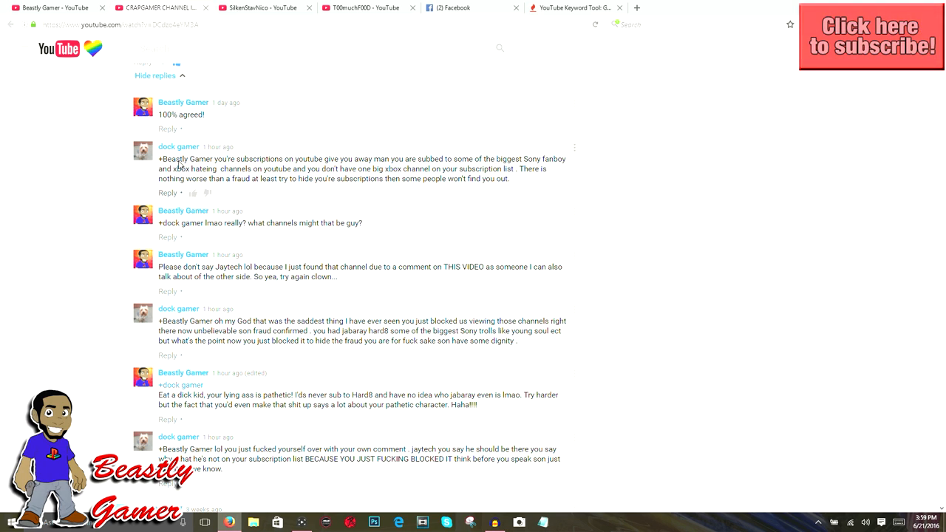
scroll(down, 3)
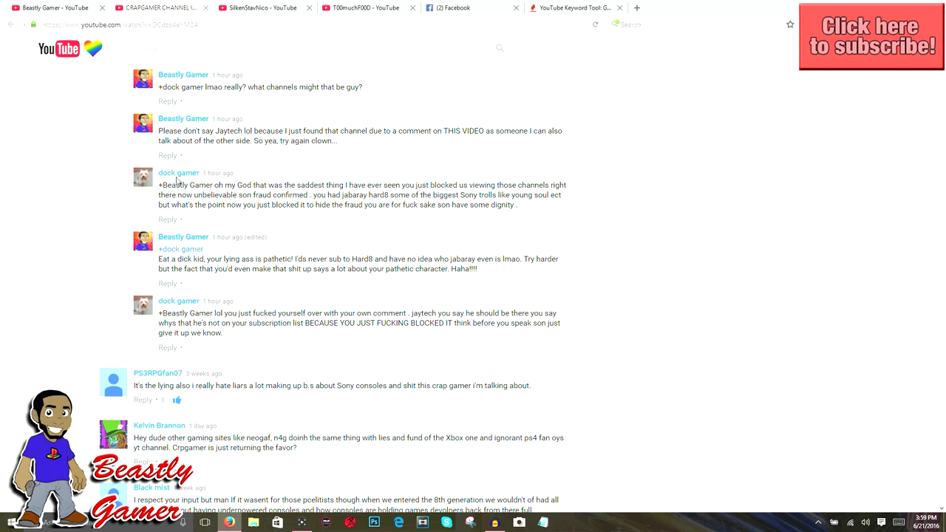
scroll(down, 3)
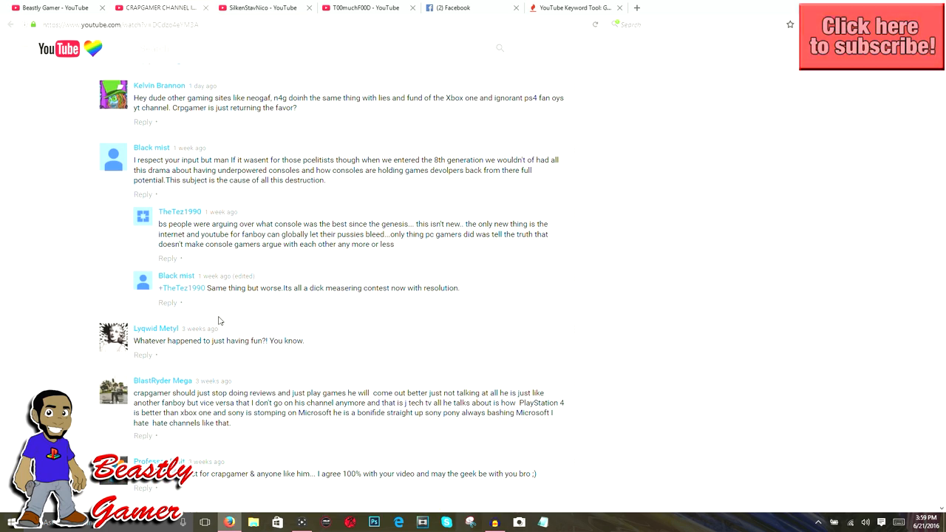
scroll(down, 3)
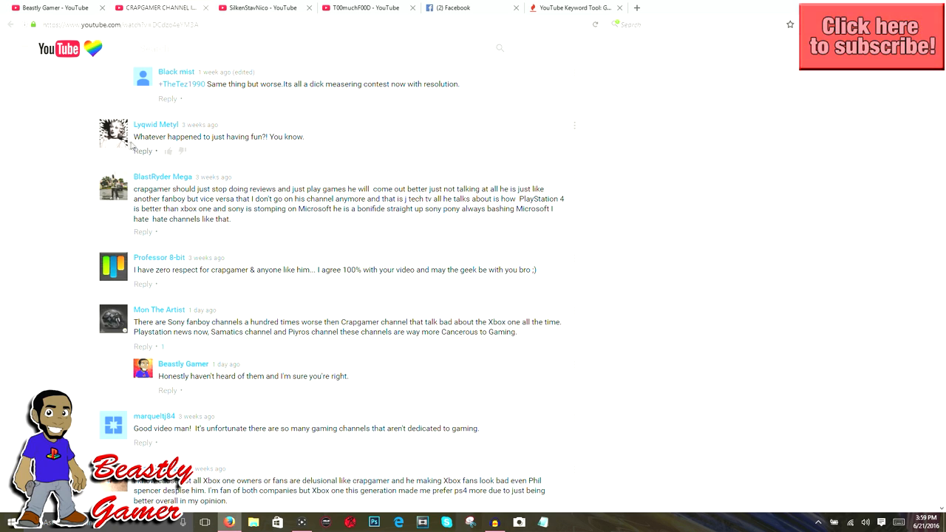
drag(133, 136, 263, 136)
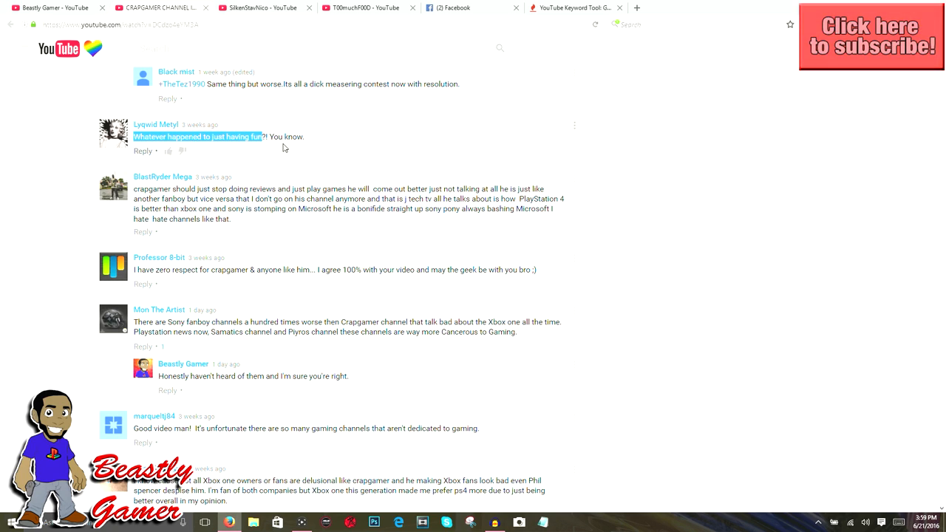
drag(263, 136, 303, 136)
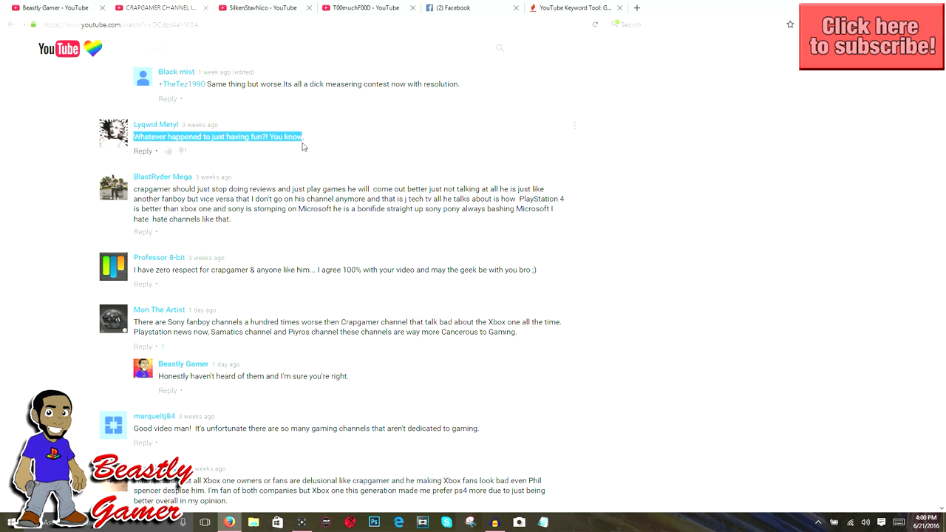
mouse_move(319, 142)
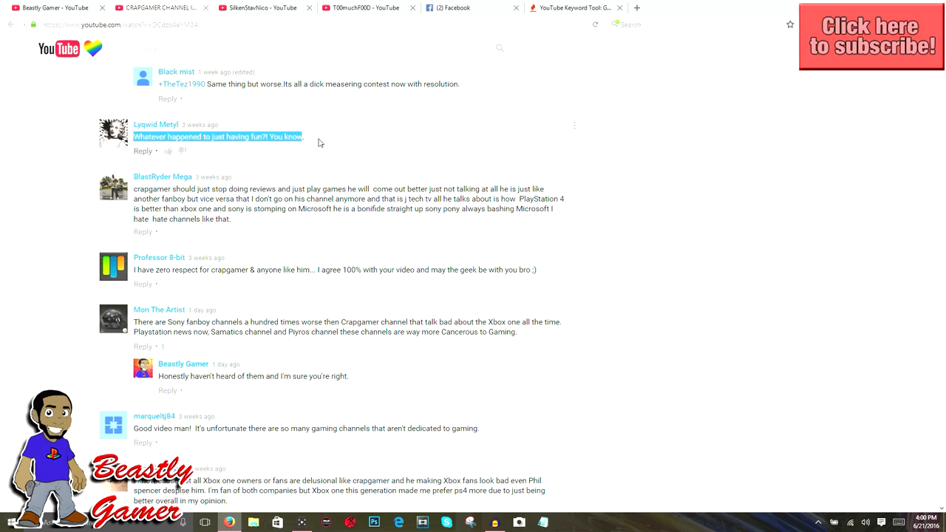
mouse_move(292, 139)
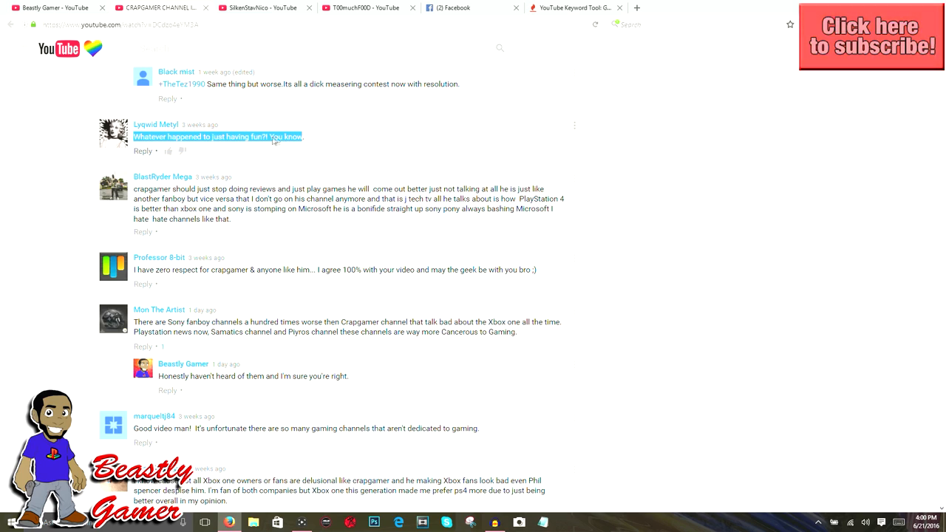
mouse_move(160, 151)
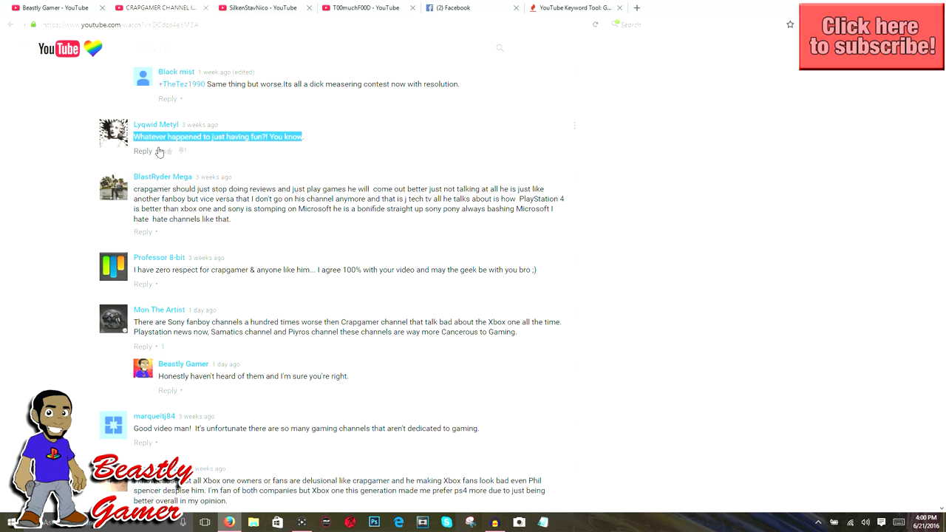
mouse_move(193, 120)
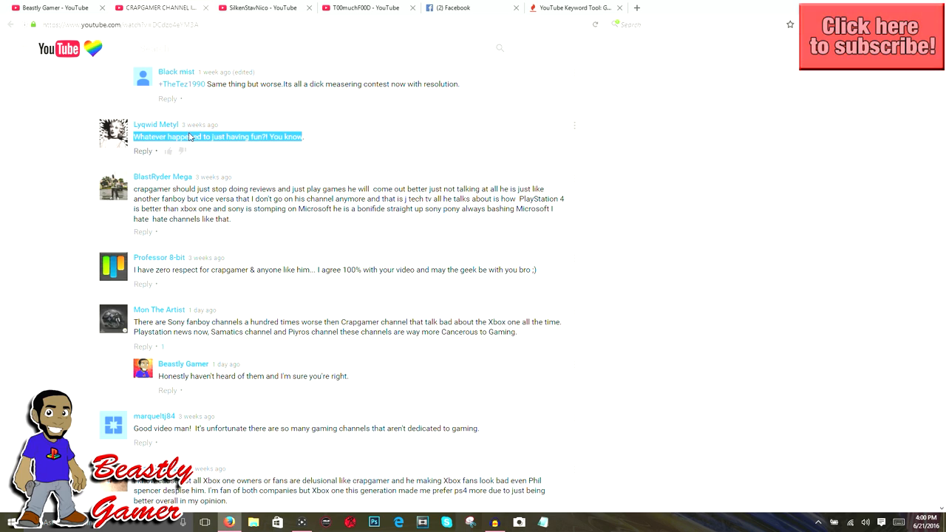
mouse_move(192, 136)
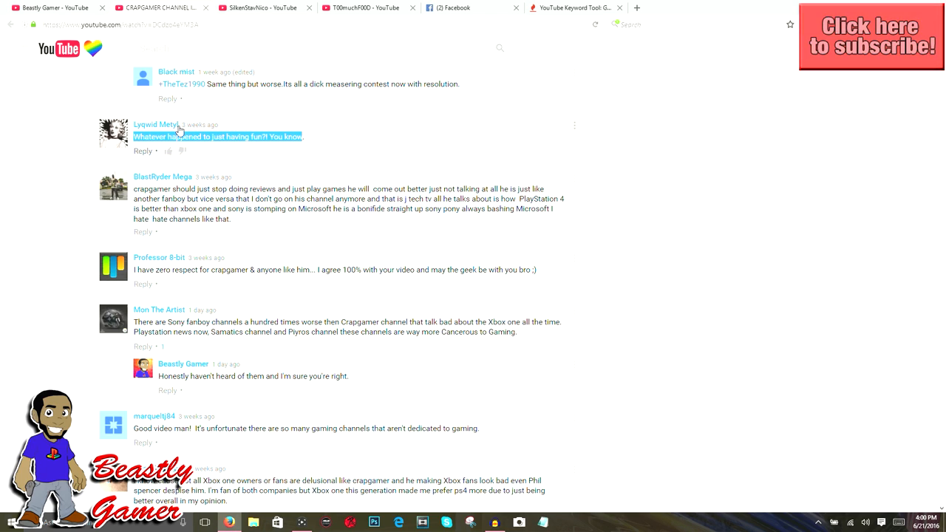
mouse_move(156, 124)
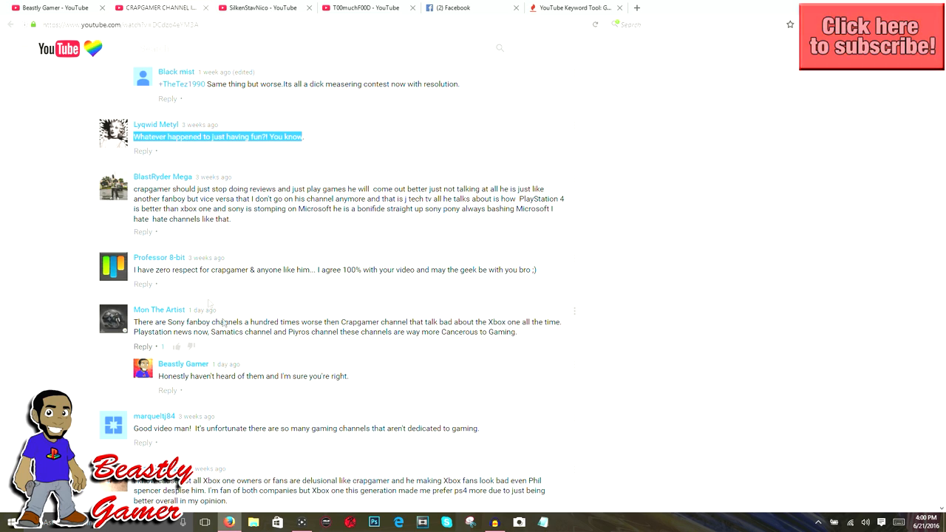
Scroll past the 'You sir, are awesome' thread to the comment about using another YouTuber for views
scroll(down, 3)
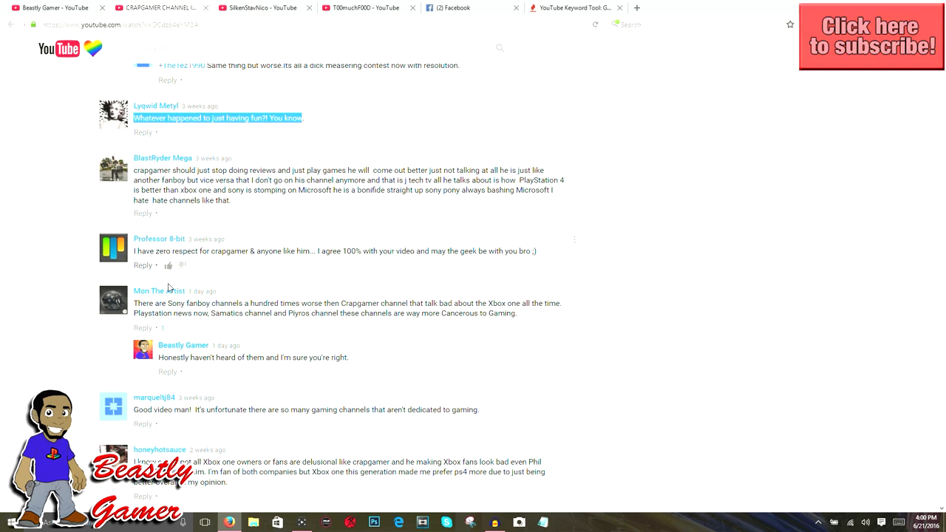
scroll(down, 3)
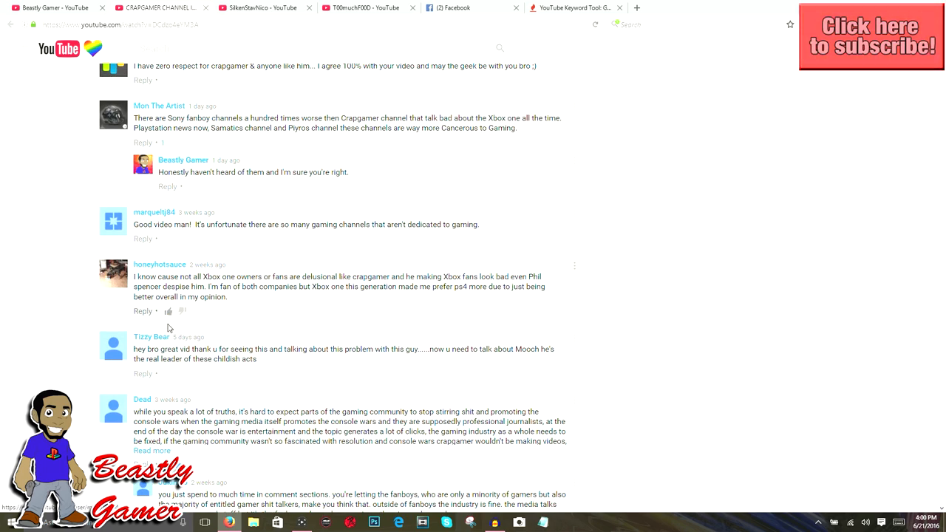
scroll(down, 3)
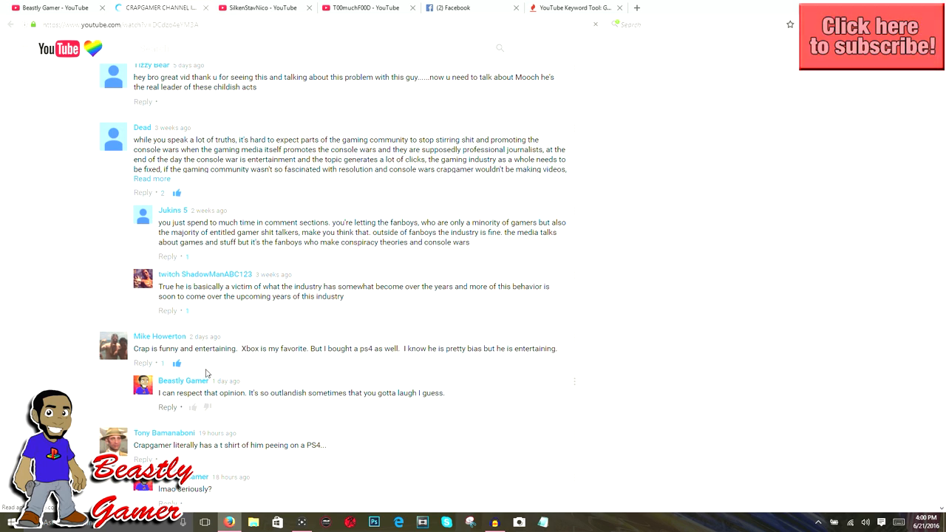
scroll(down, 3)
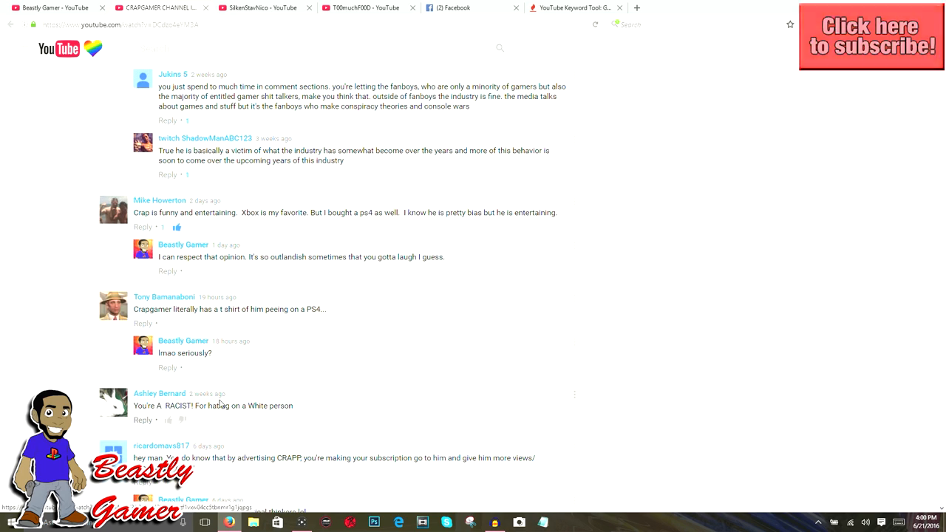
scroll(down, 3)
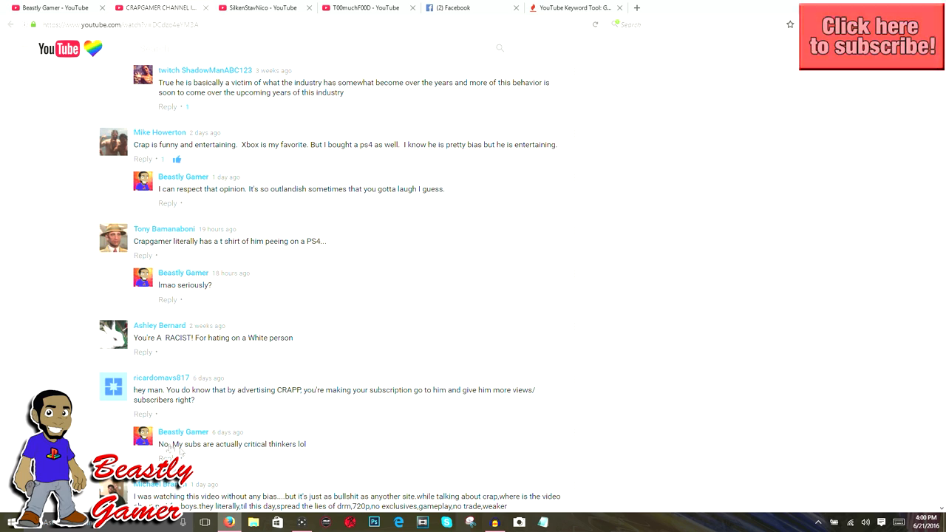
mouse_move(166, 381)
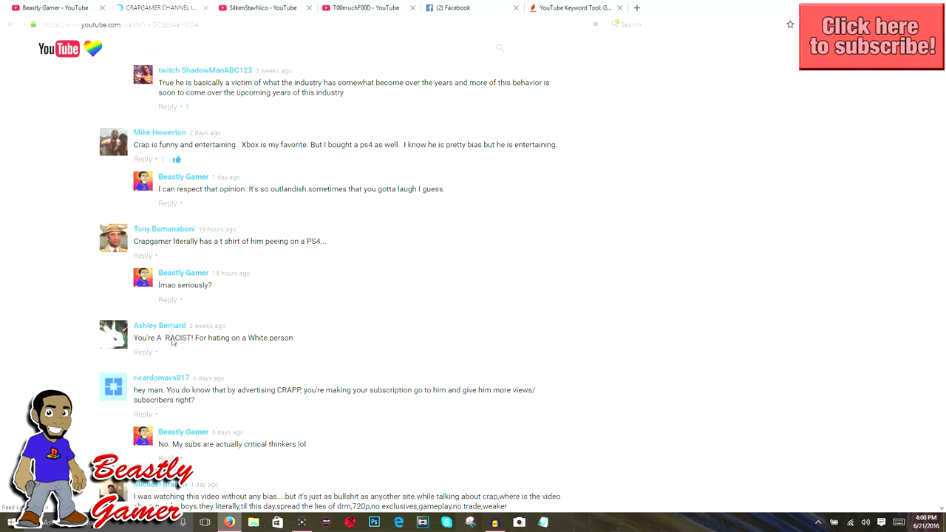
scroll(down, 3)
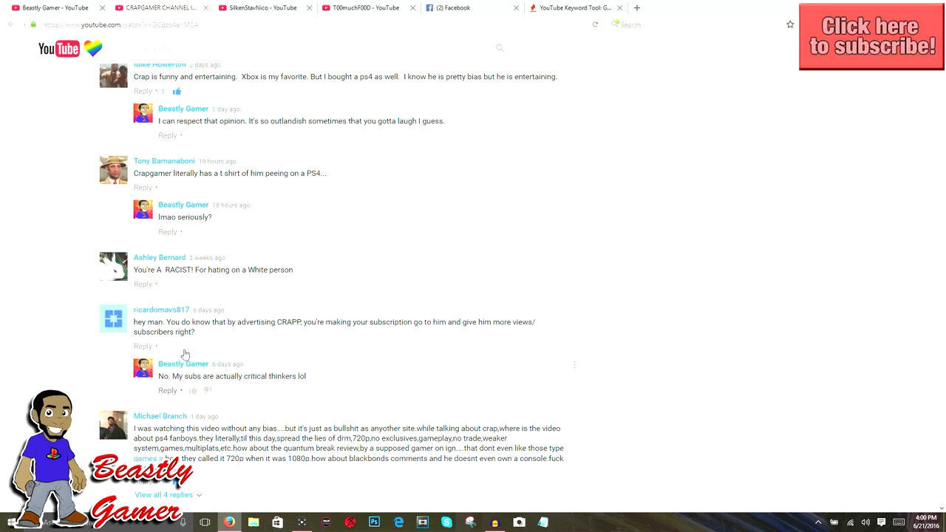
scroll(down, 3)
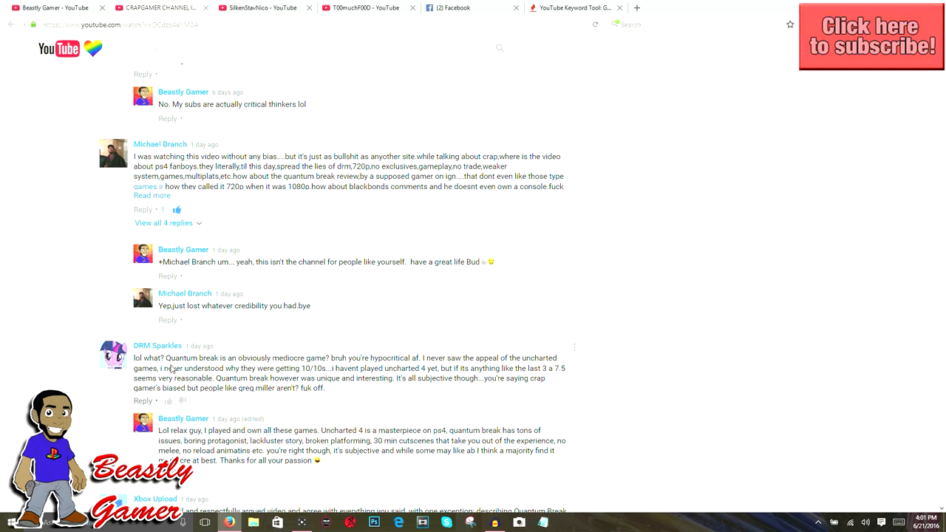
scroll(down, 3)
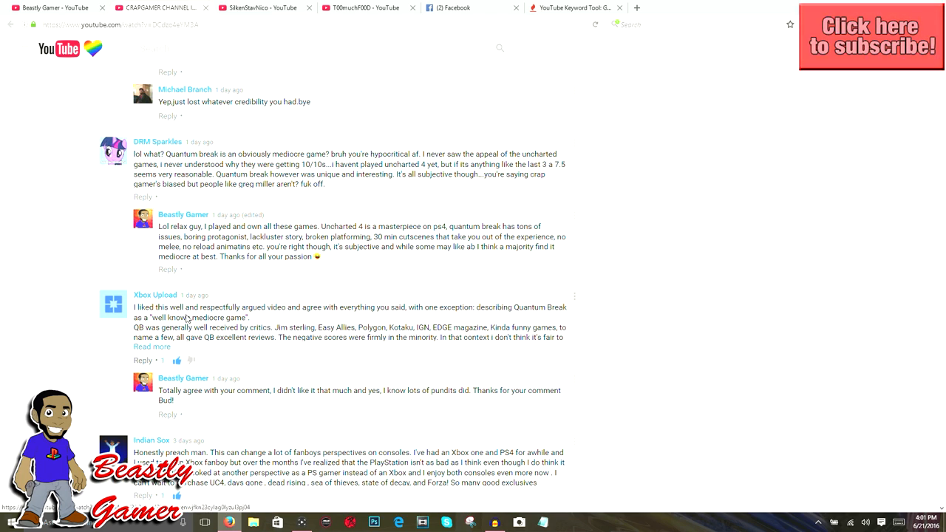
scroll(down, 3)
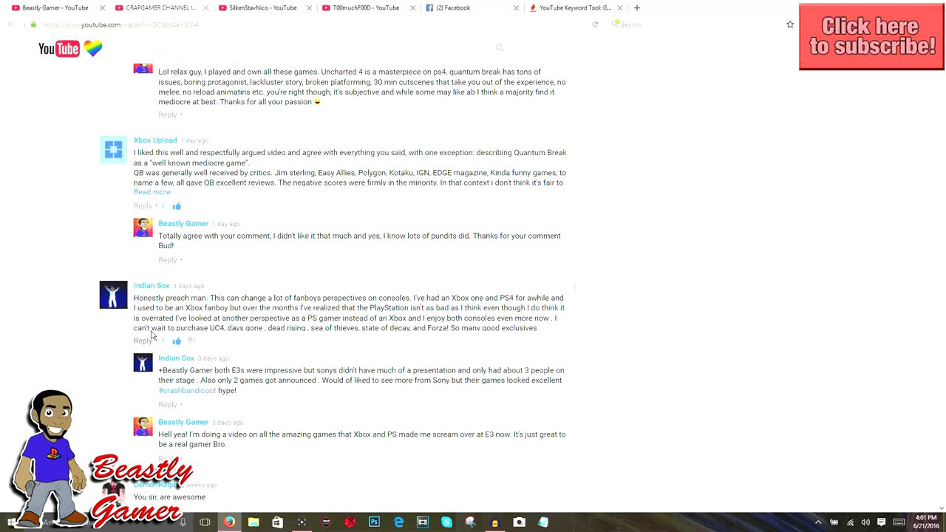
scroll(down, 3)
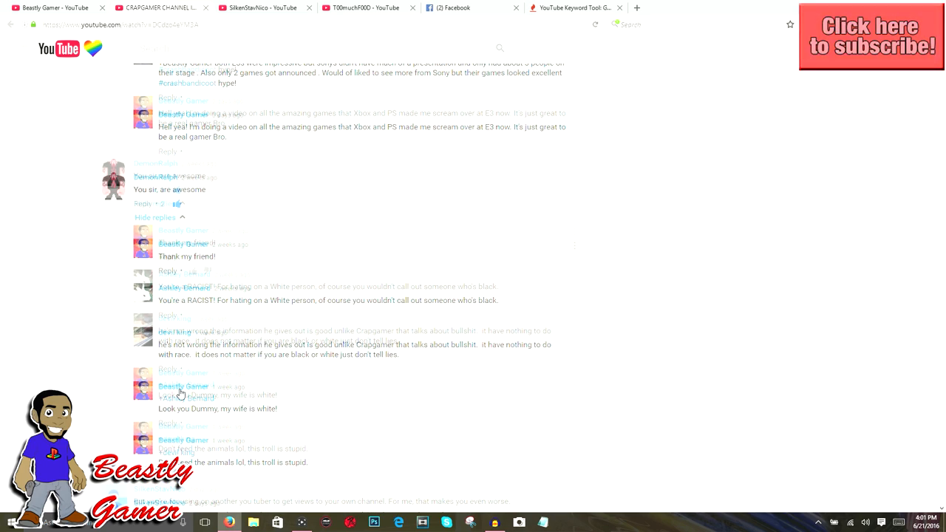
scroll(down, 3)
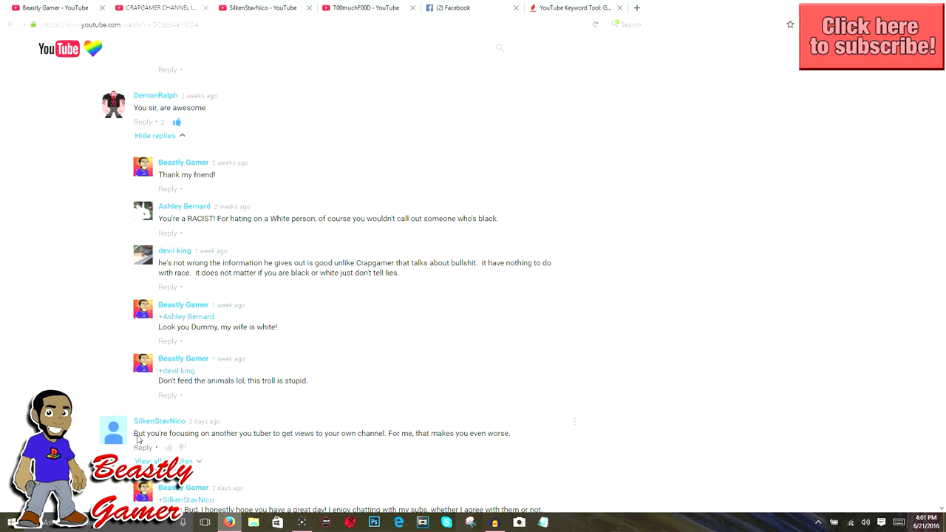
scroll(down, 3)
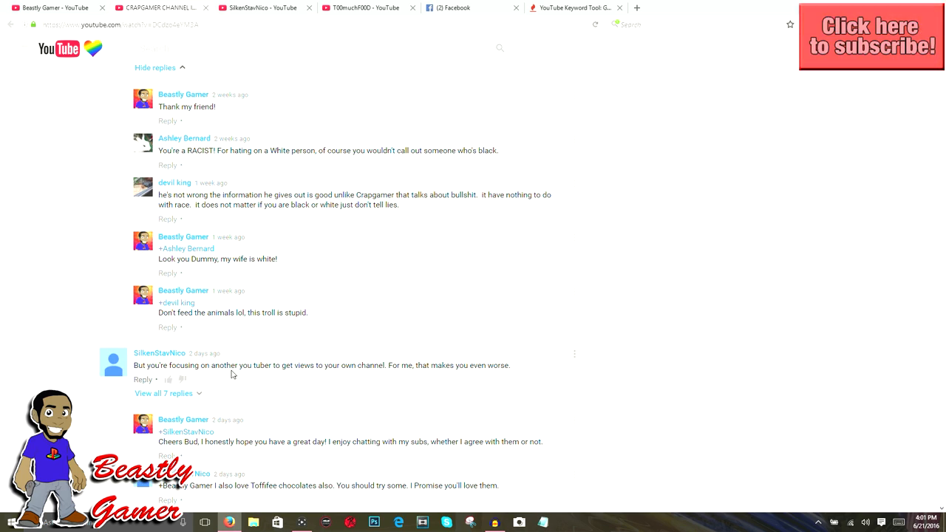
mouse_move(361, 384)
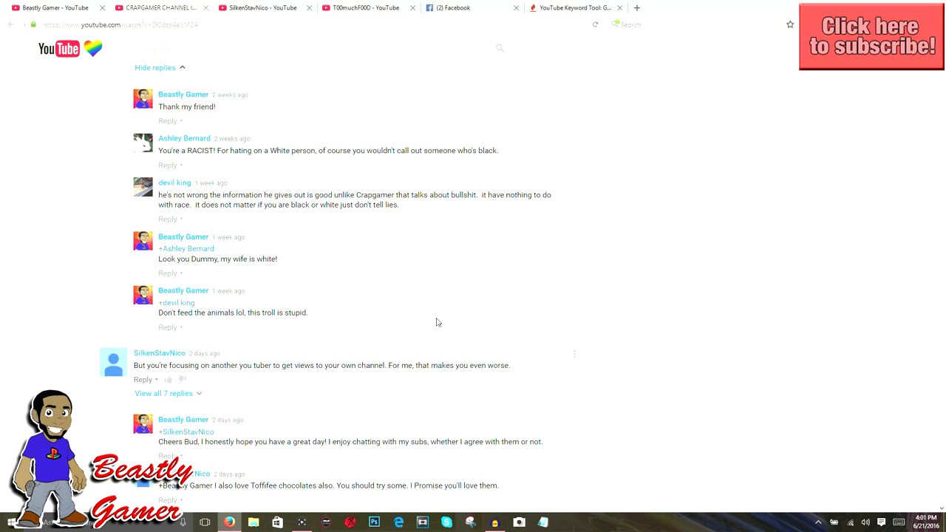
mouse_move(426, 298)
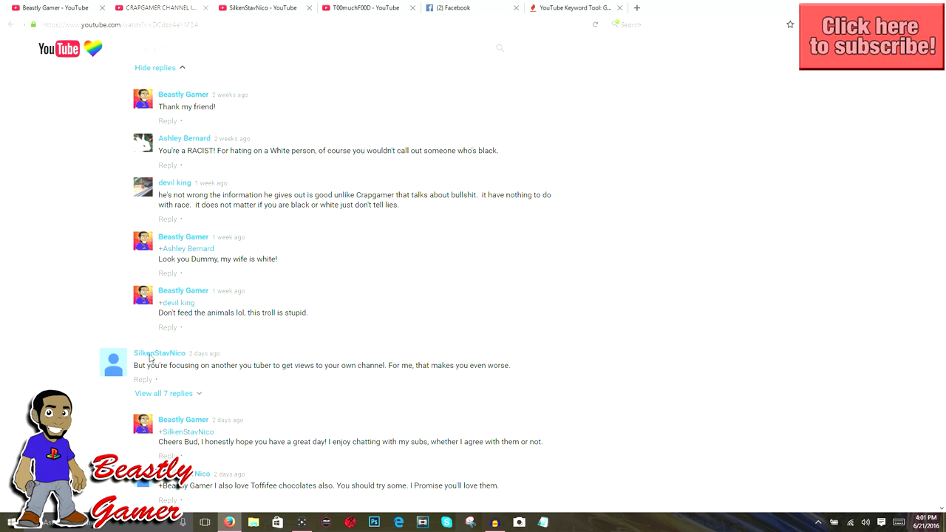
mouse_move(160, 353)
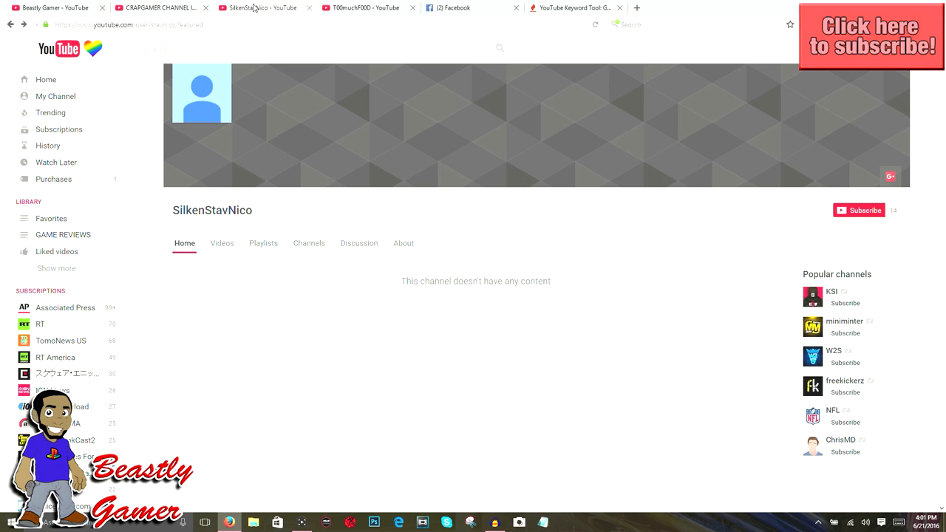
mouse_move(215, 255)
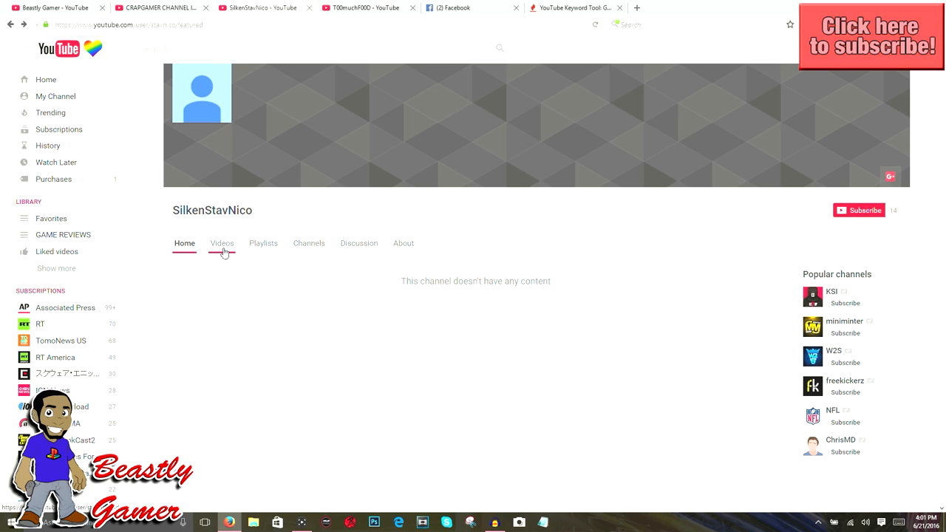
mouse_move(195, 257)
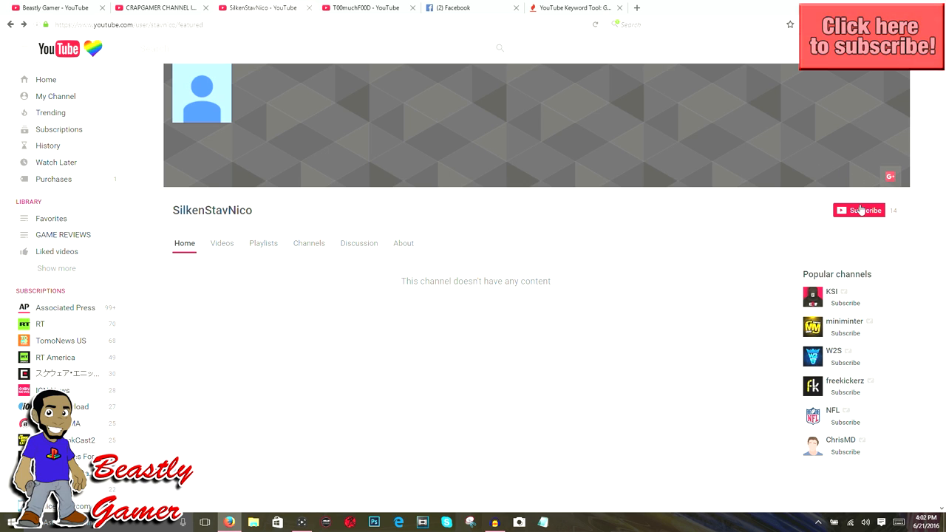
mouse_move(384, 235)
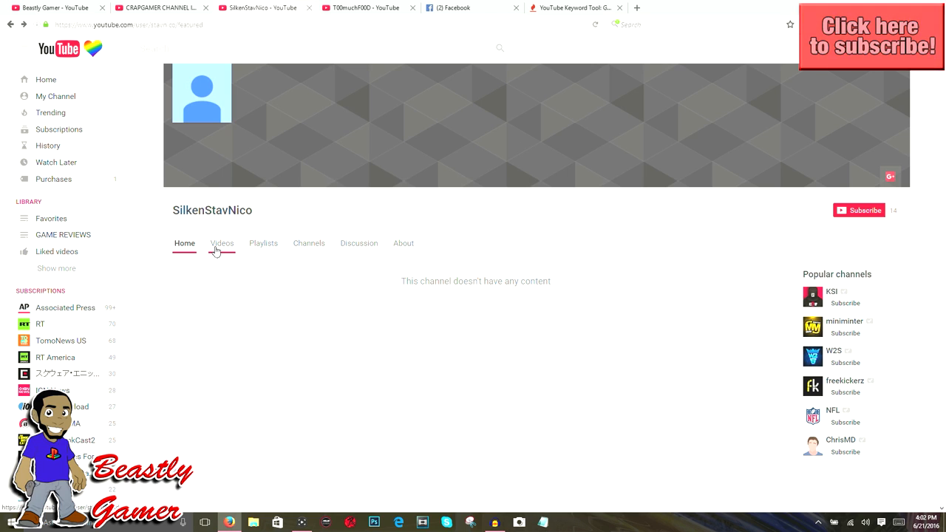
click(222, 242)
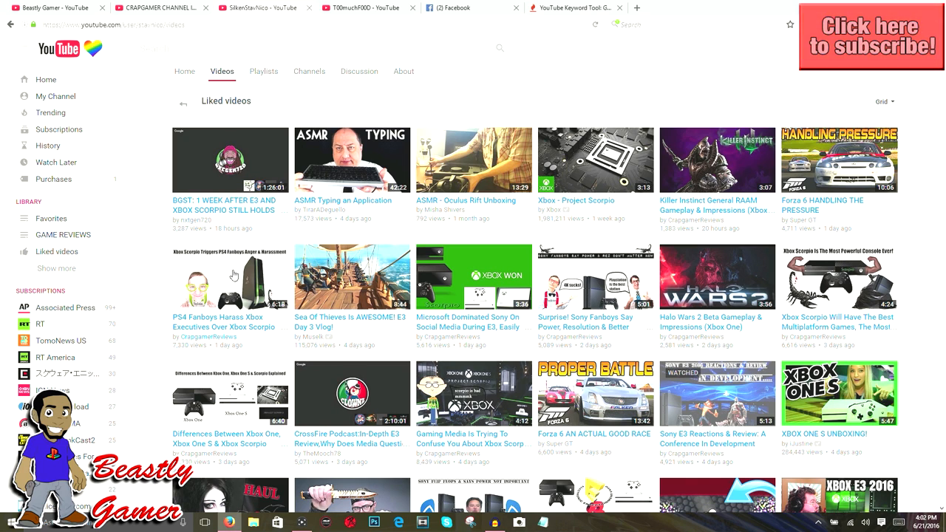
Open SilkenStavNico's Liked videos list and scroll through its Xbox and PS4 video thumbnails
scroll(down, 3)
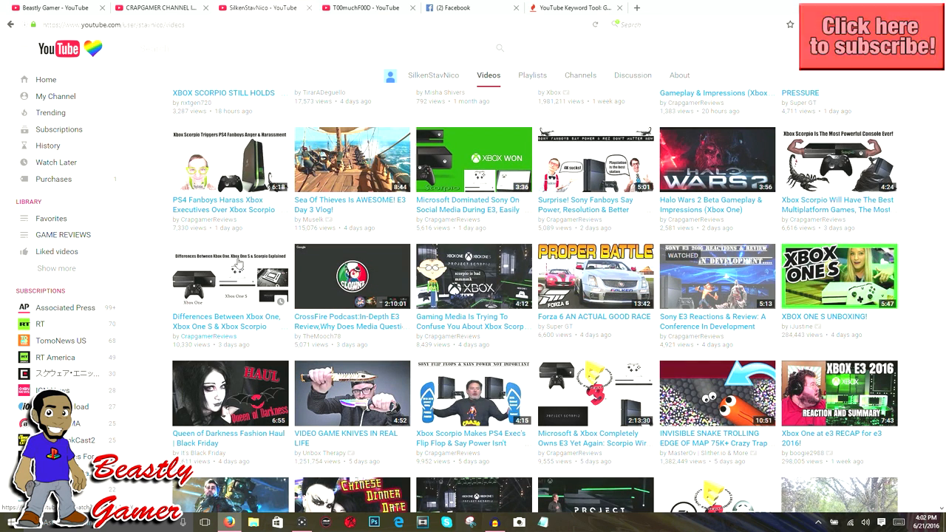
mouse_move(443, 327)
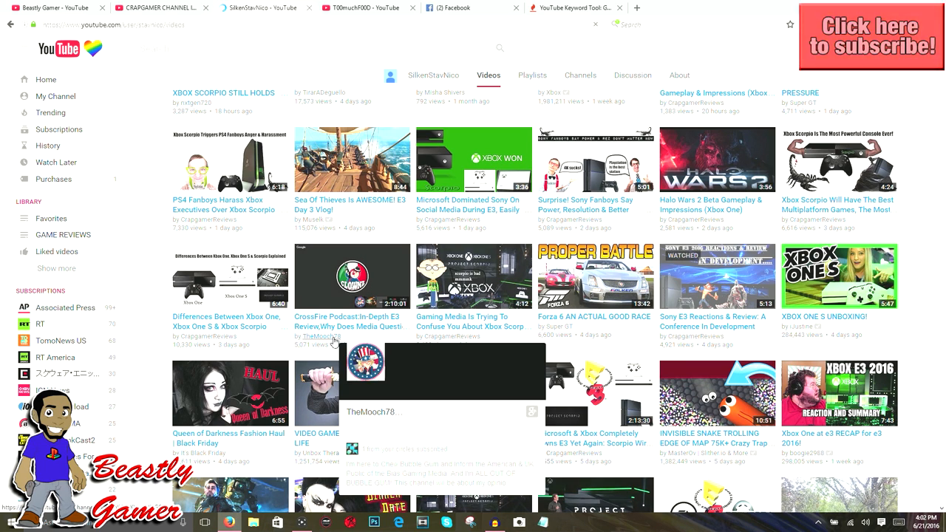
click(56, 251)
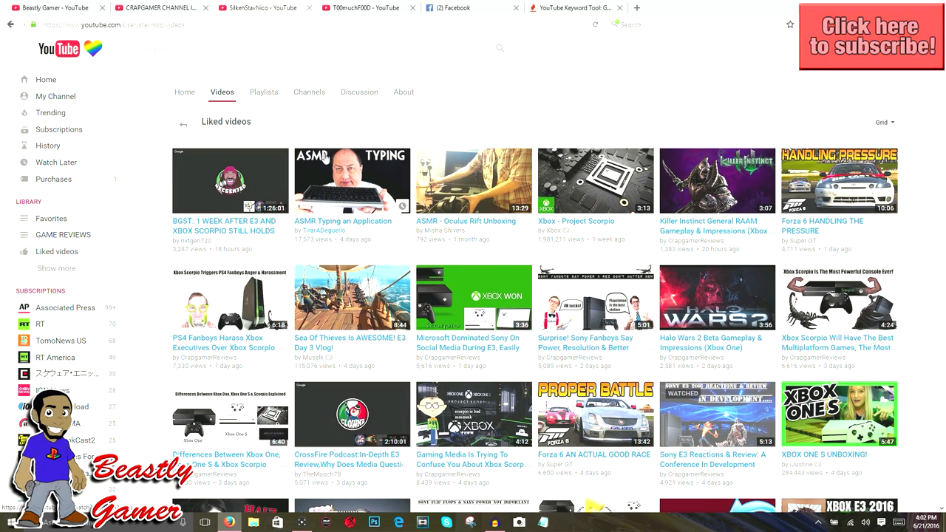
scroll(down, 3)
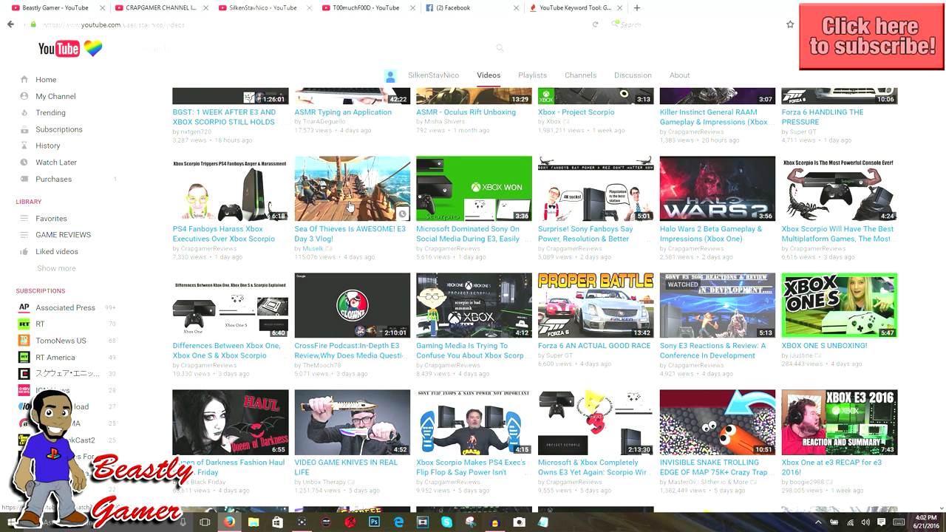
mouse_move(354, 370)
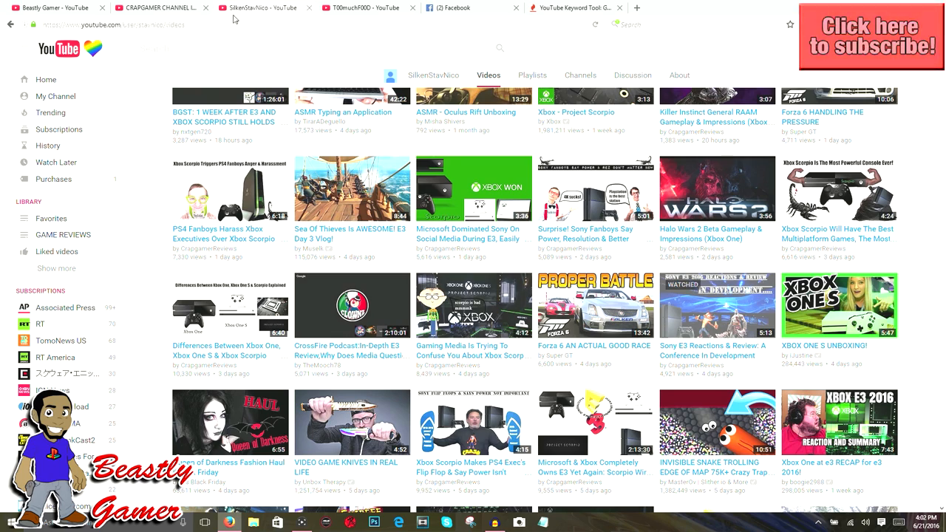
scroll(down, 3)
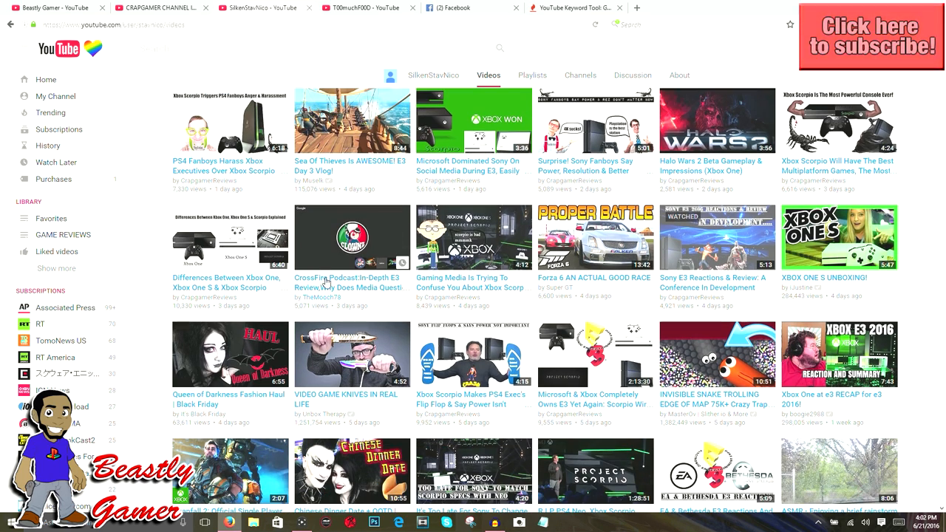
scroll(down, 3)
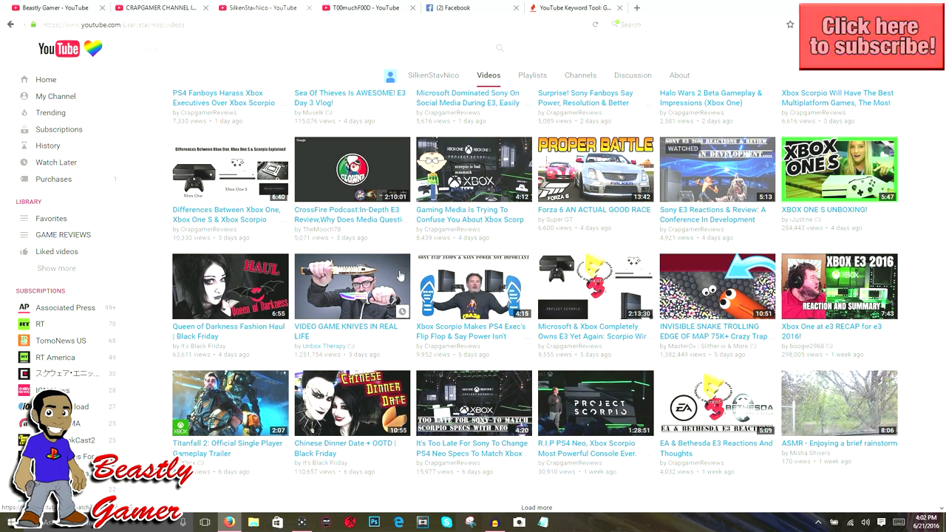
mouse_move(370, 251)
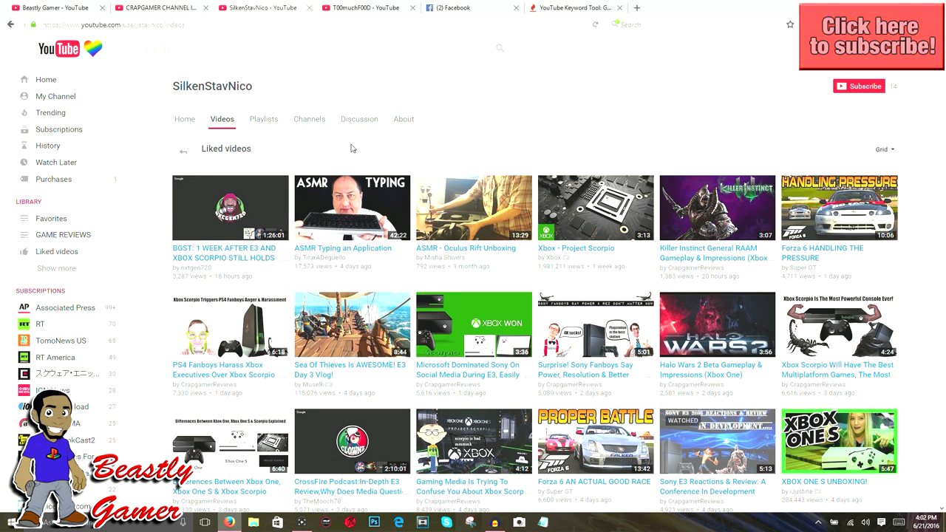
mouse_move(361, 148)
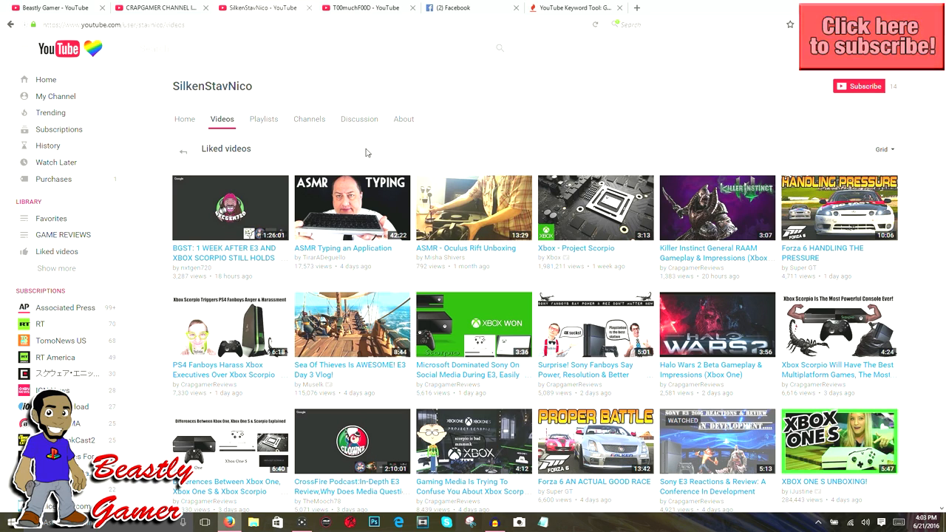
mouse_move(357, 152)
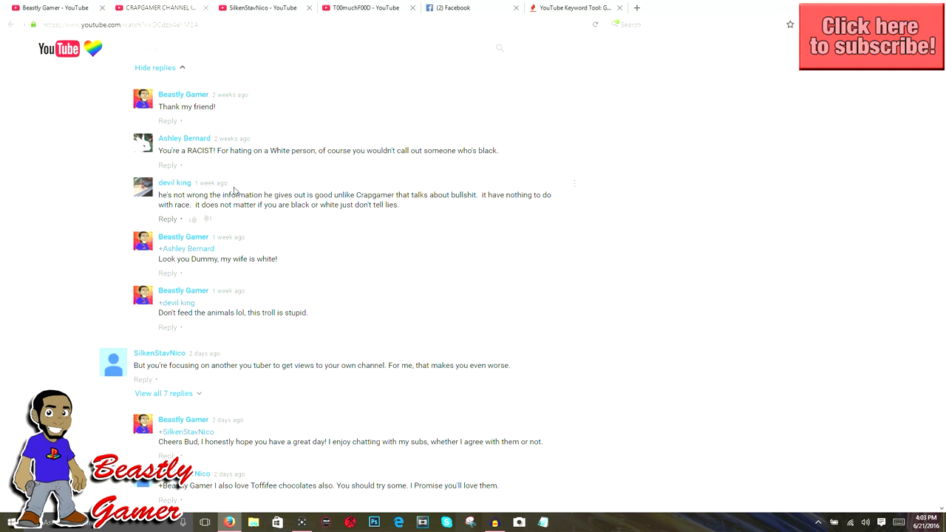
scroll(down, 3)
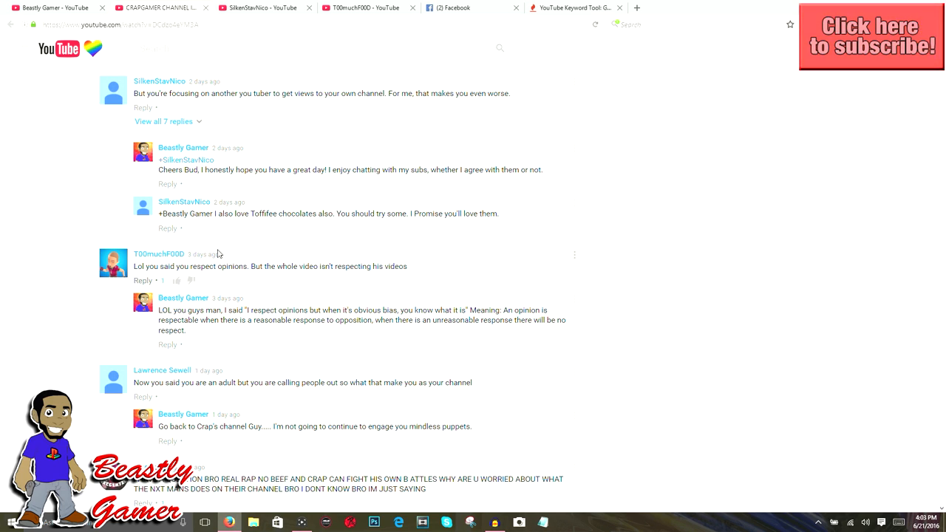
mouse_move(181, 268)
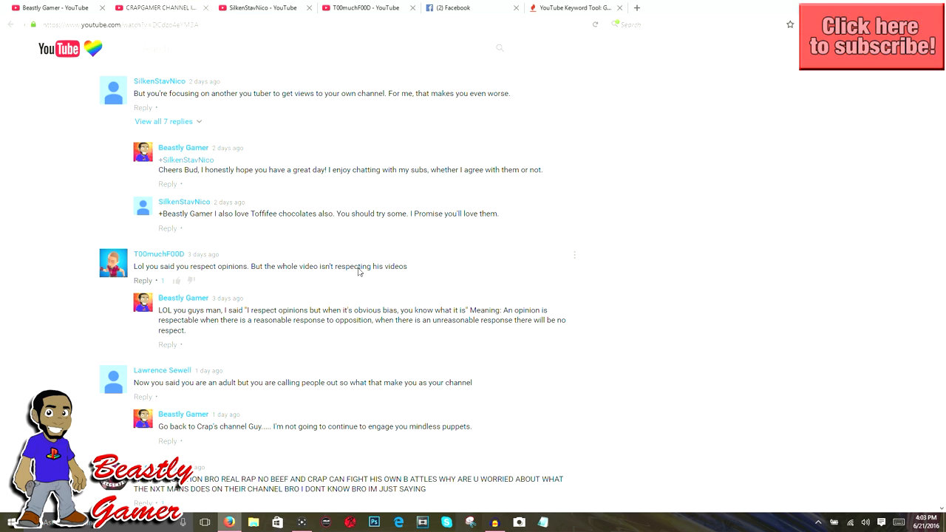
mouse_move(286, 270)
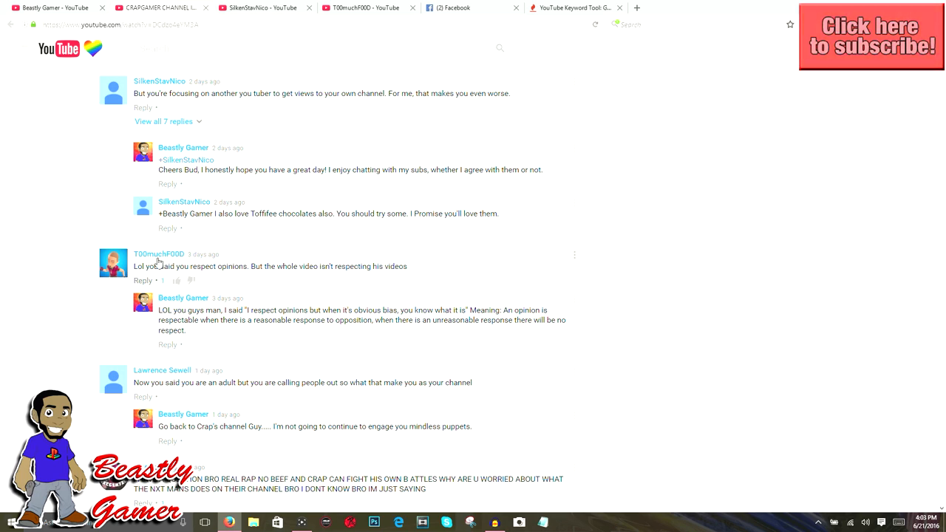
mouse_move(160, 254)
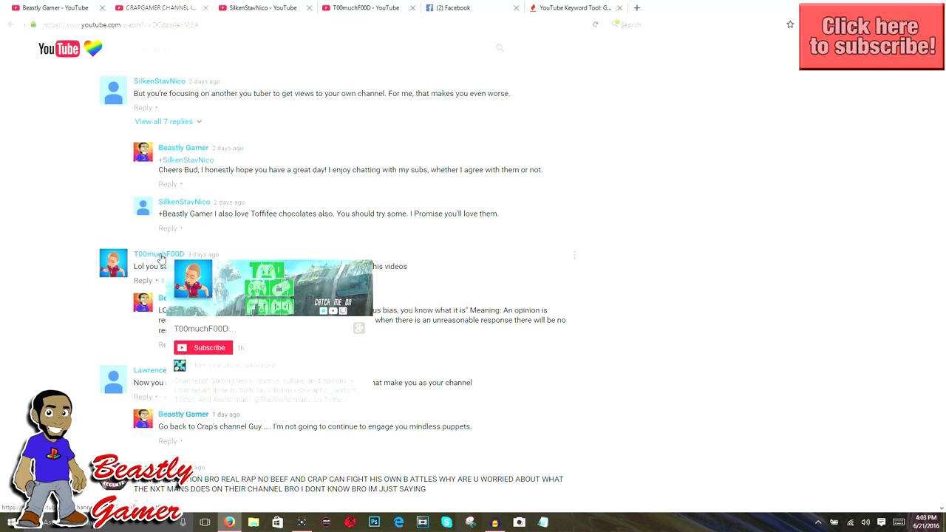
mouse_move(198, 74)
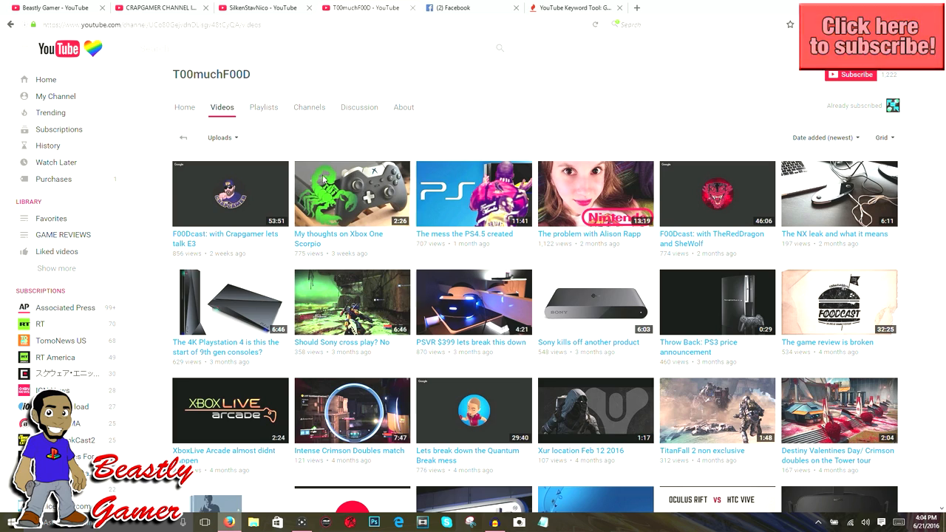
scroll(down, 3)
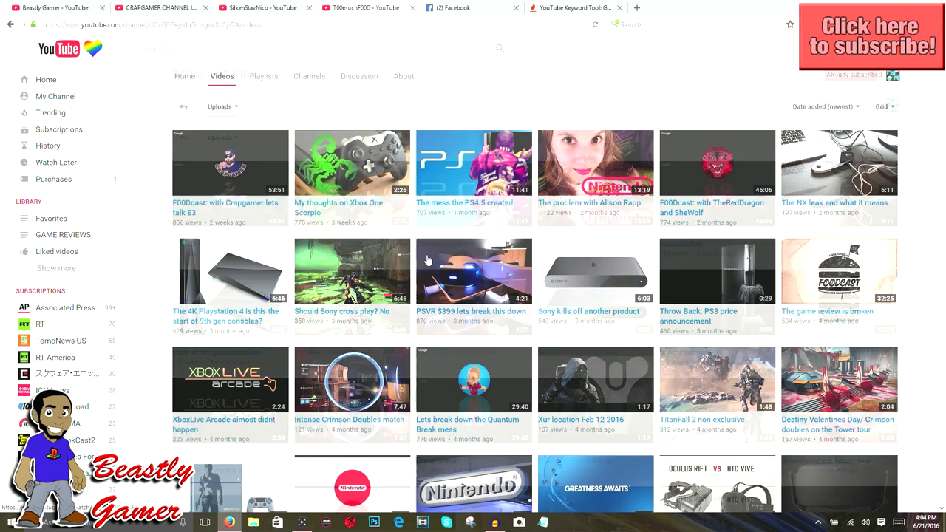
scroll(down, 3)
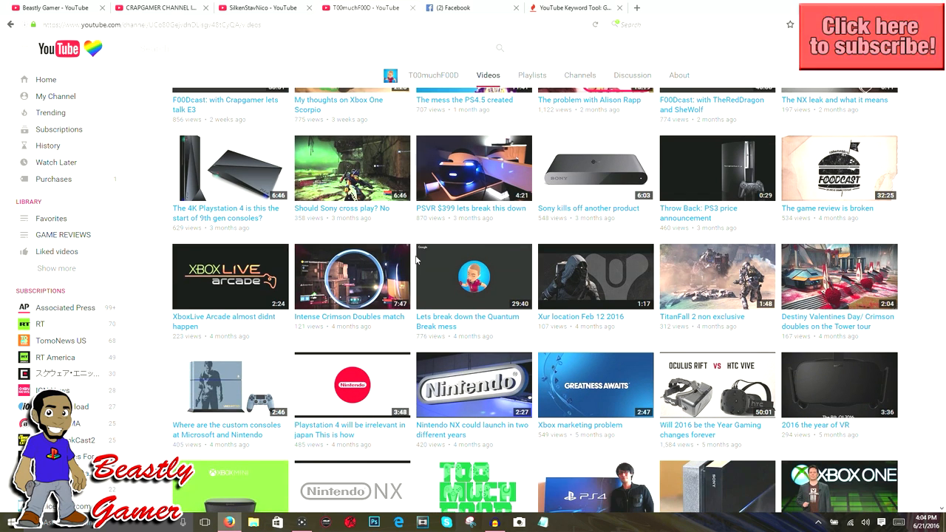
scroll(down, 3)
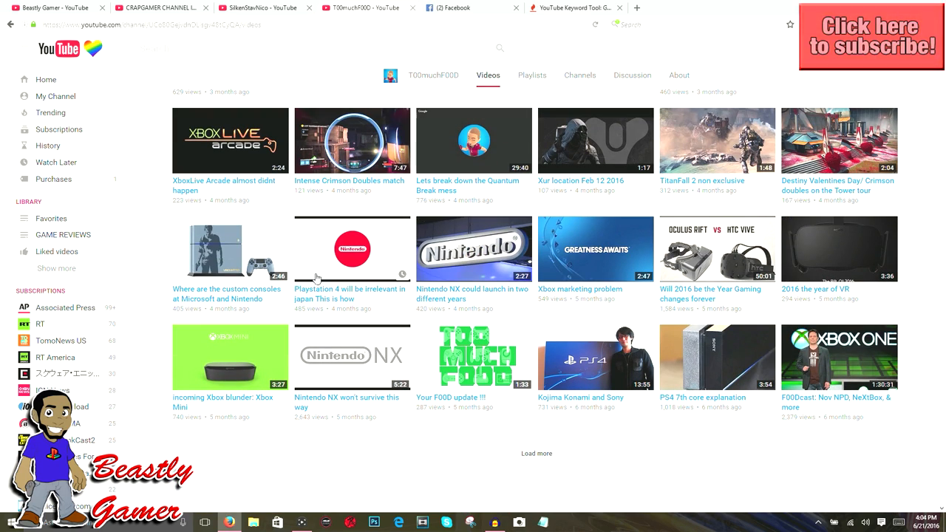
mouse_move(606, 375)
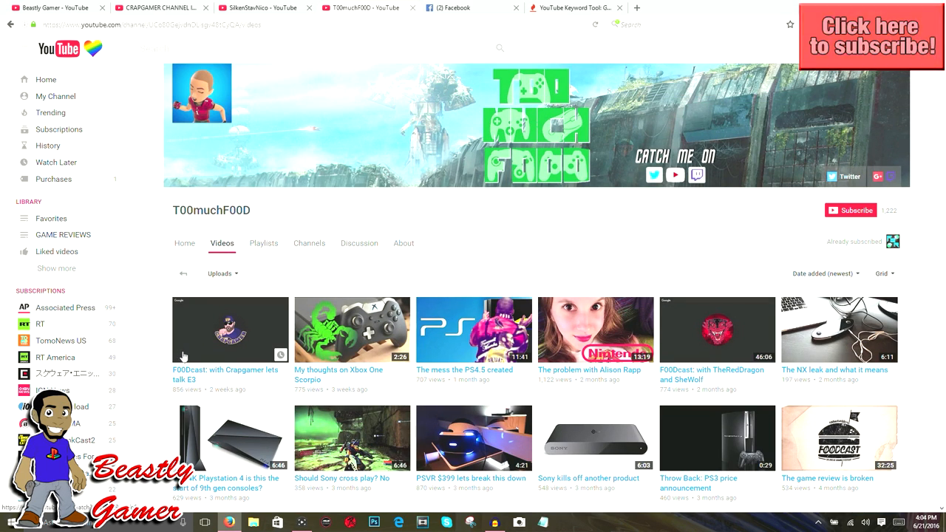
mouse_move(229, 379)
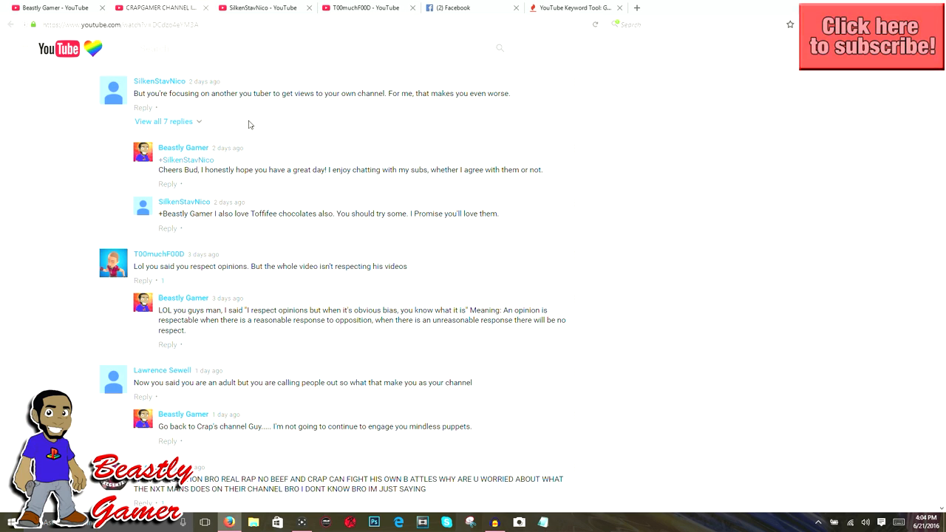
Scroll until the long Beastly Gamer reply under the all-caps comment is fully visible
scroll(down, 3)
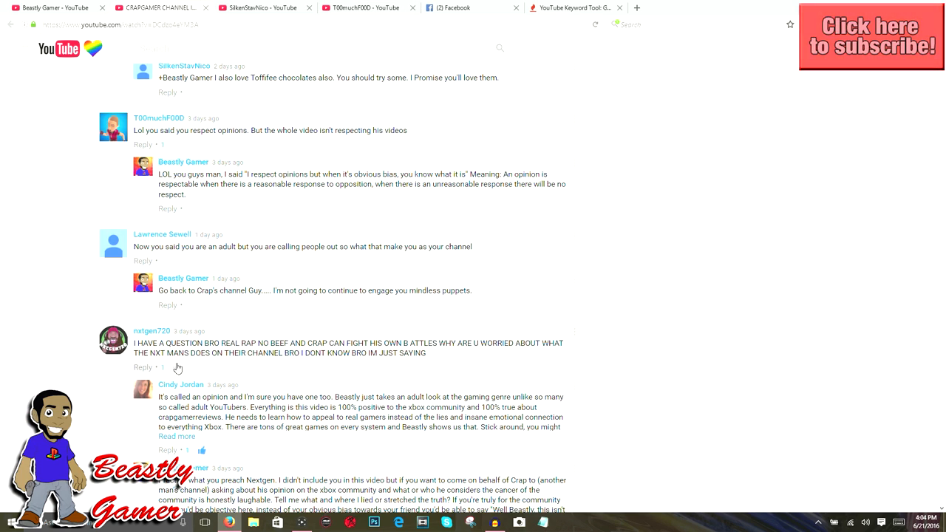
scroll(down, 3)
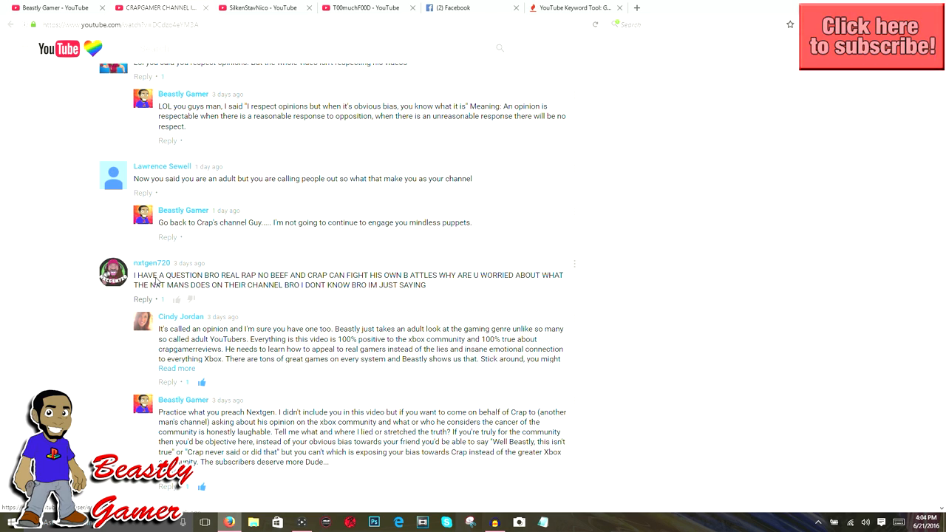
mouse_move(154, 281)
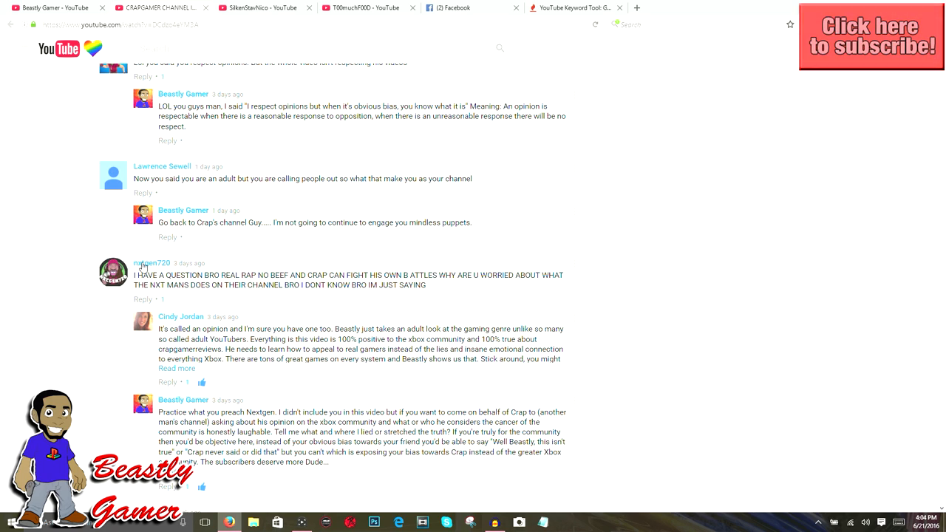
mouse_move(164, 278)
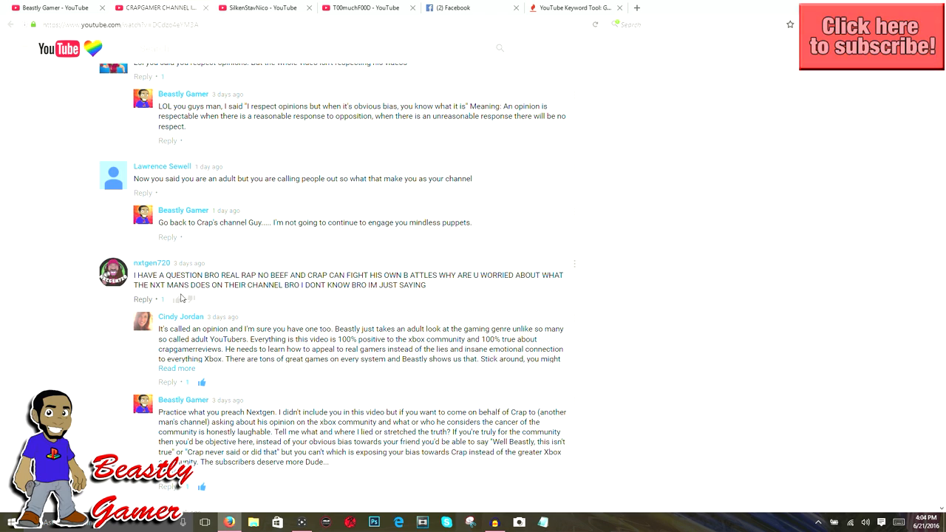
mouse_move(237, 289)
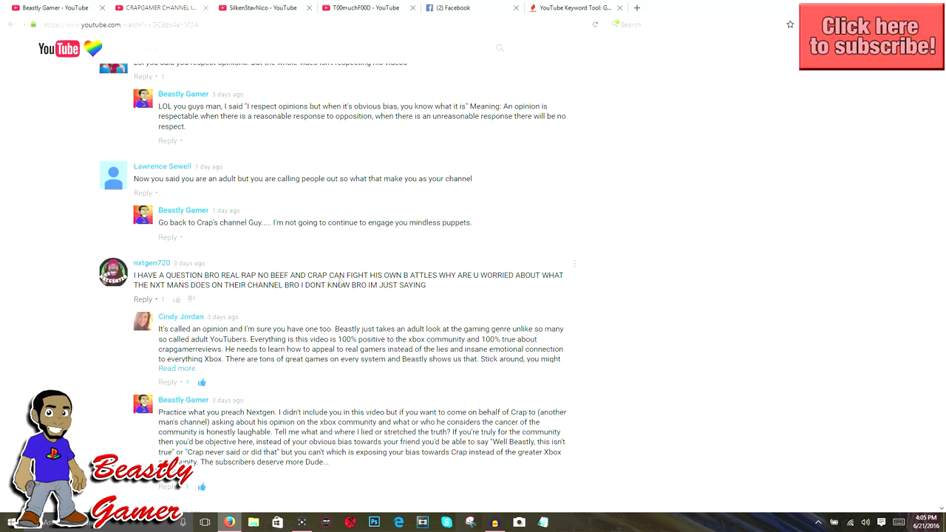
mouse_move(448, 286)
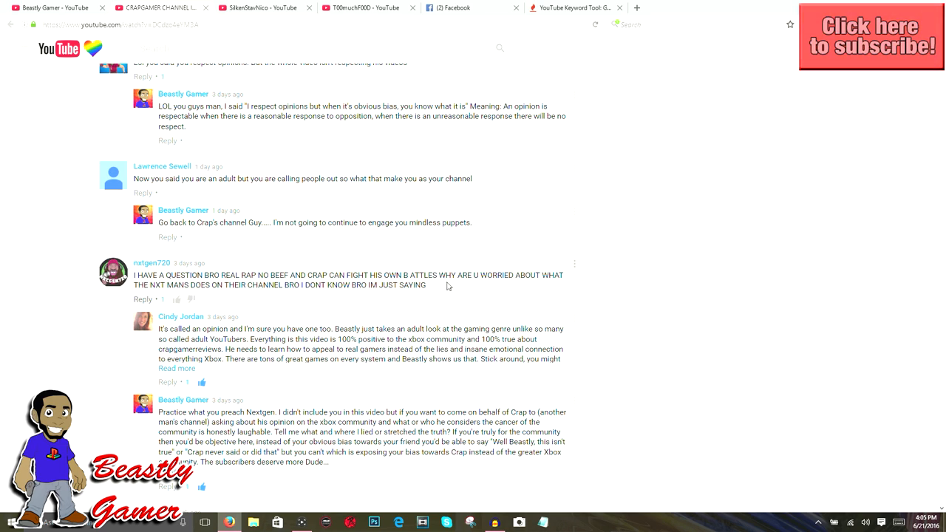
mouse_move(178, 307)
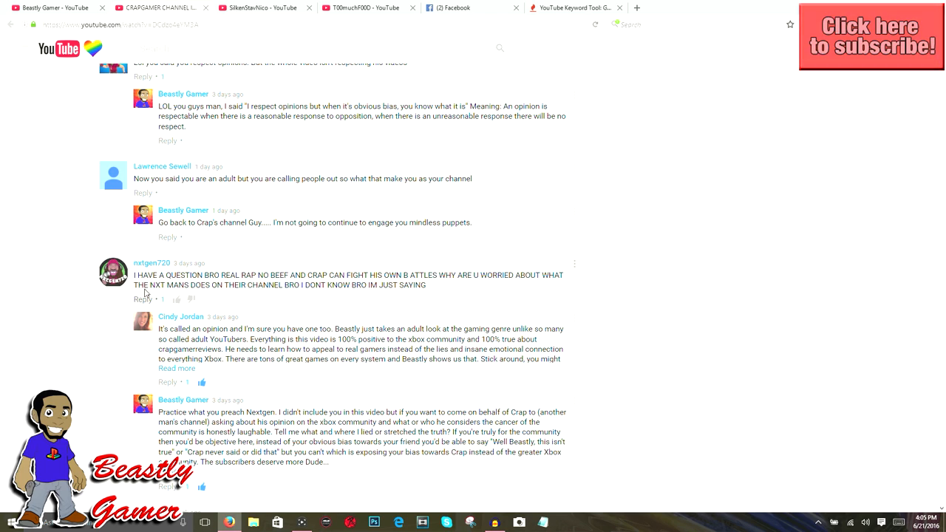
mouse_move(505, 298)
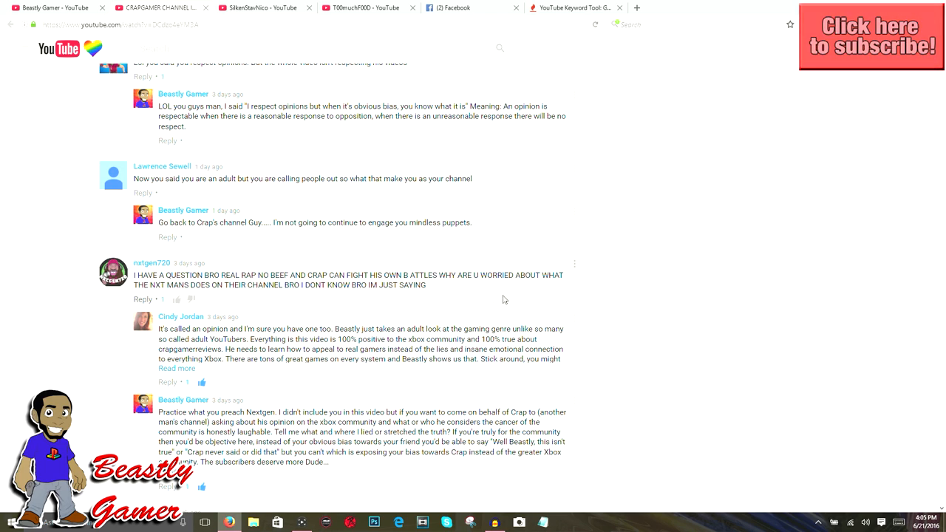
mouse_move(217, 301)
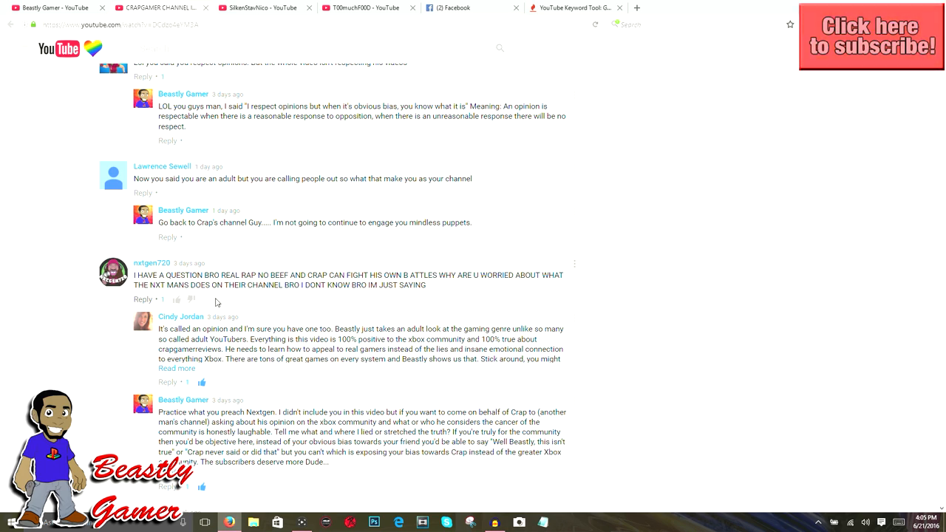
mouse_move(310, 298)
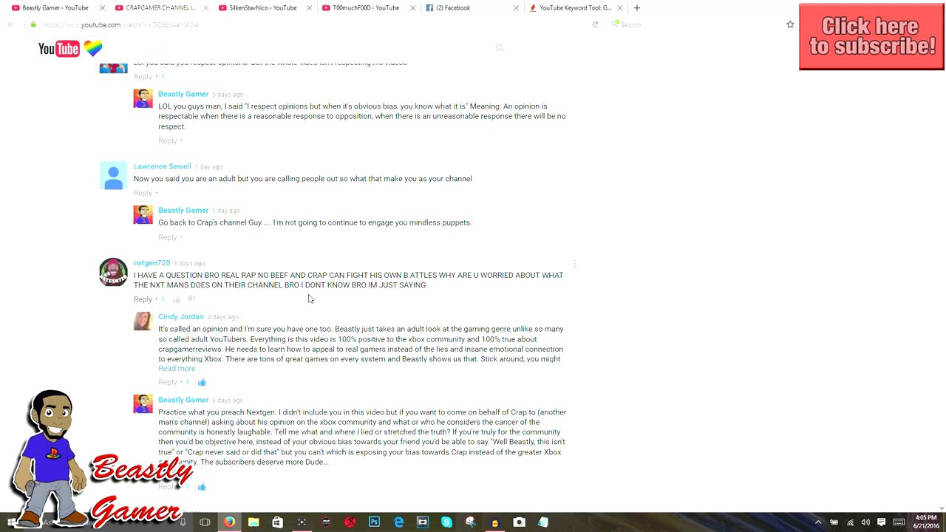
mouse_move(384, 298)
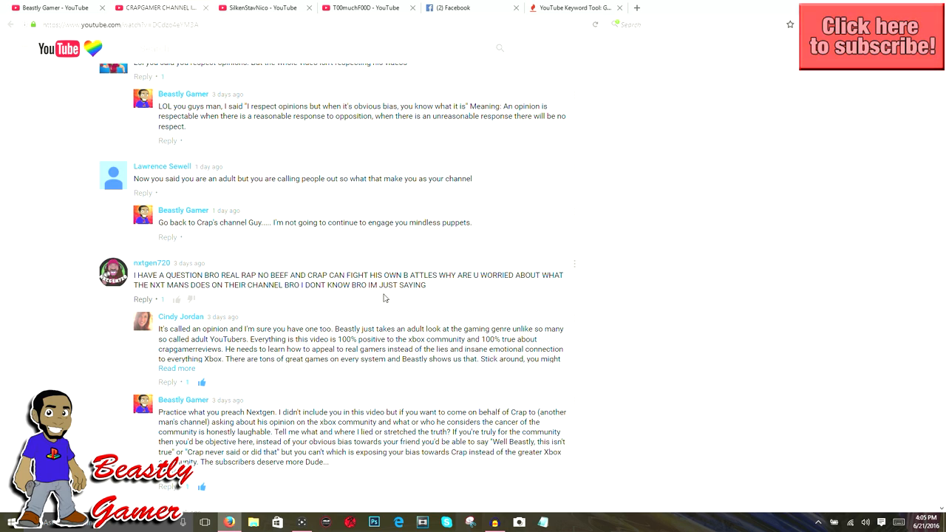
mouse_move(384, 316)
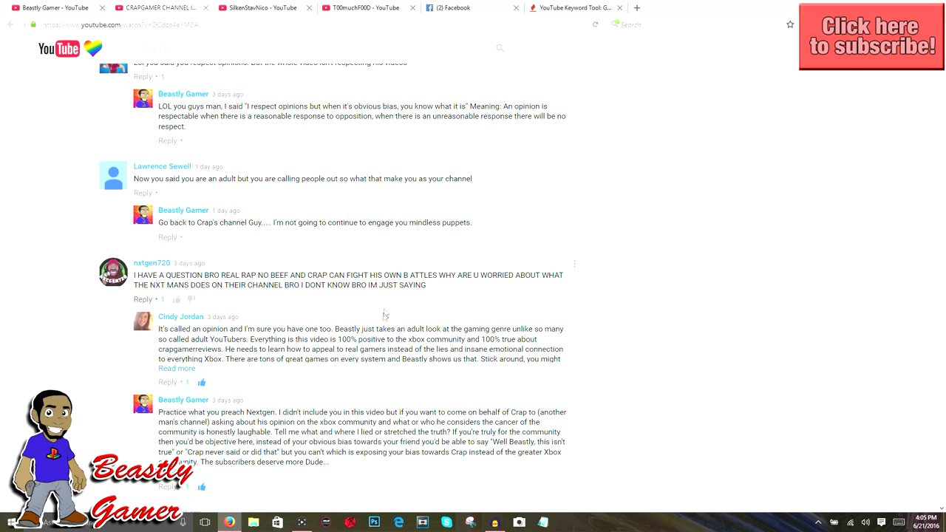
mouse_move(239, 290)
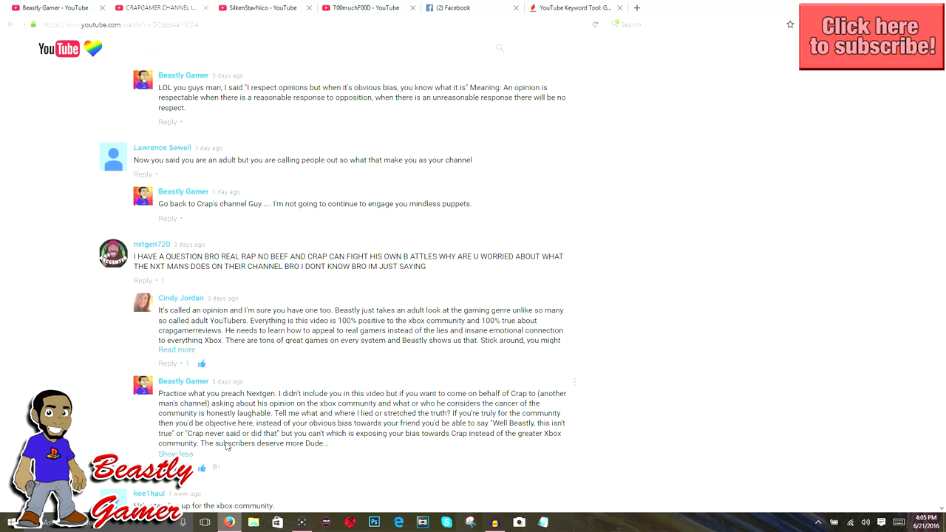
Scroll the comments to the 'Cheers Bud' thread and the Toffifee chocolates reply
scroll(down, 3)
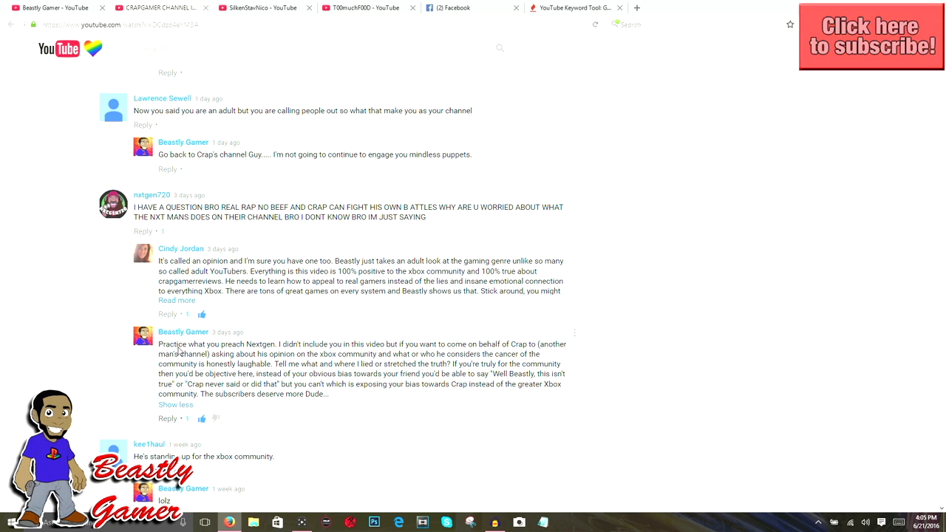
mouse_move(257, 360)
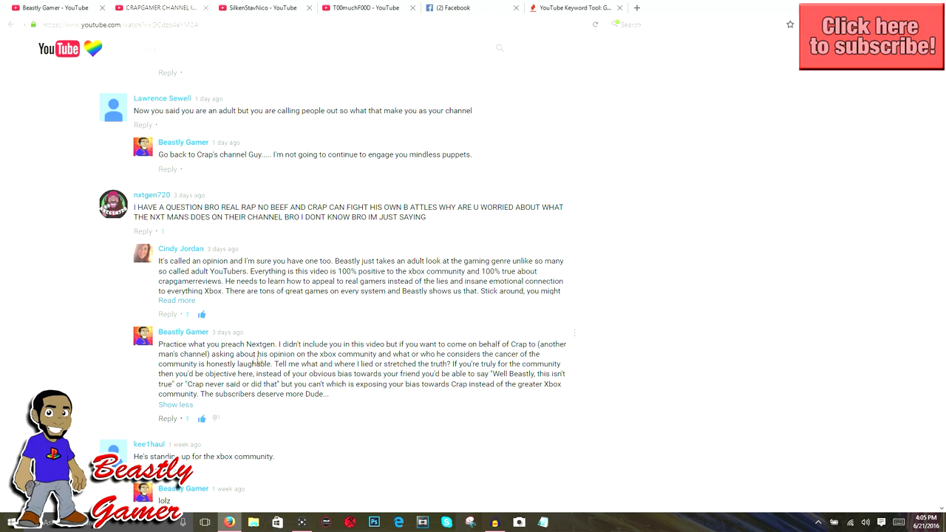
mouse_move(393, 378)
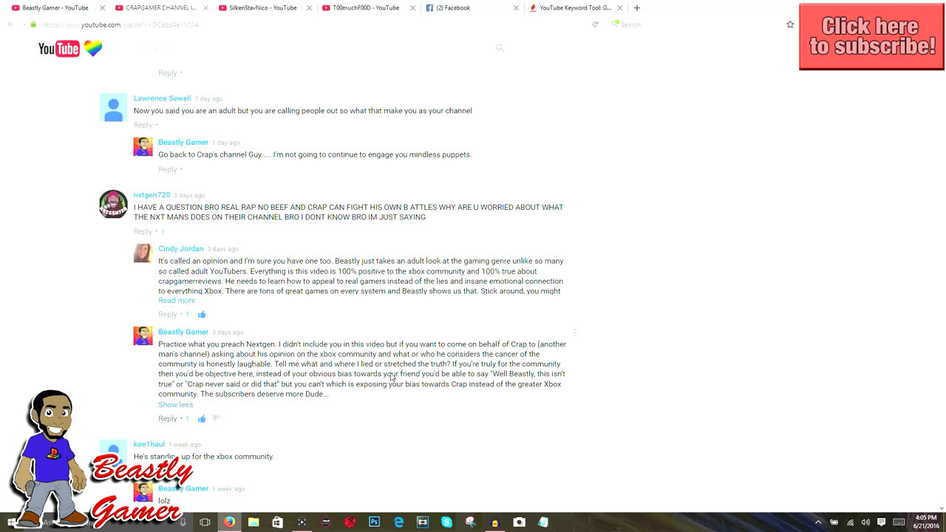
mouse_move(437, 361)
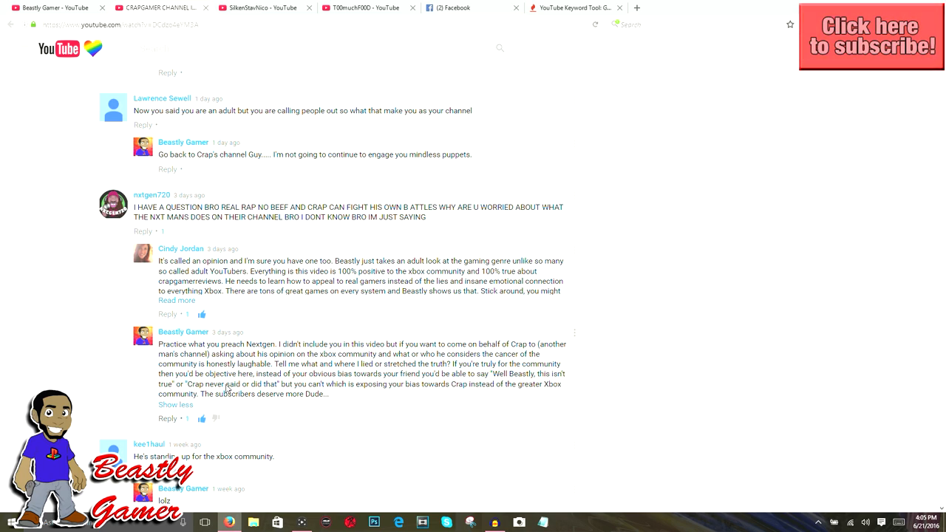
mouse_move(310, 372)
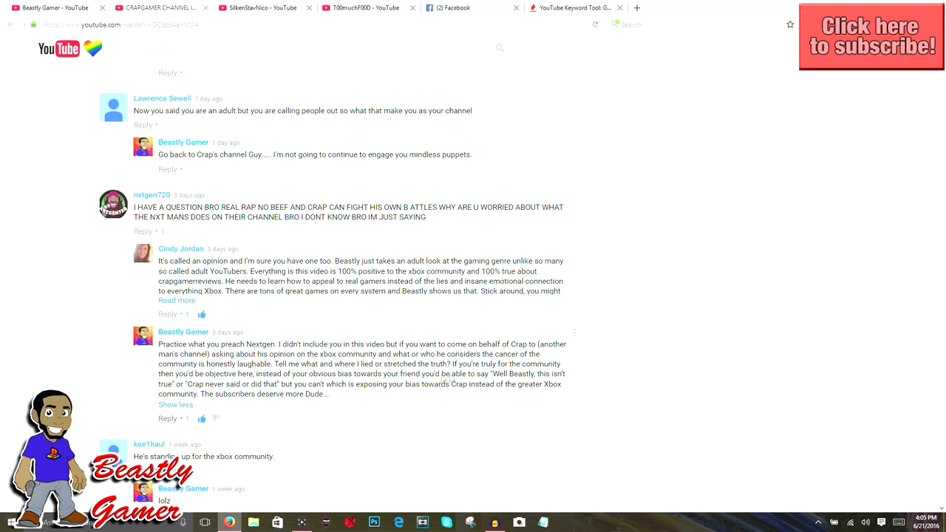
mouse_move(198, 382)
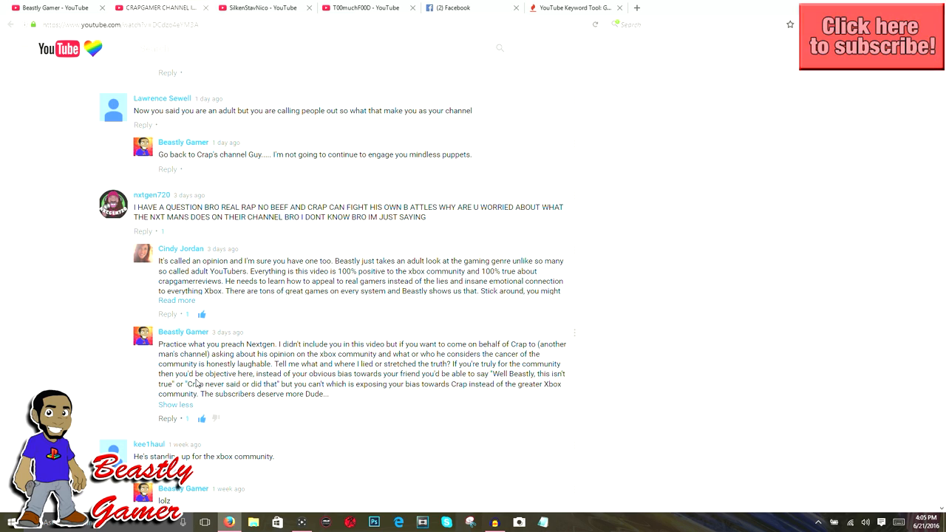
mouse_move(355, 392)
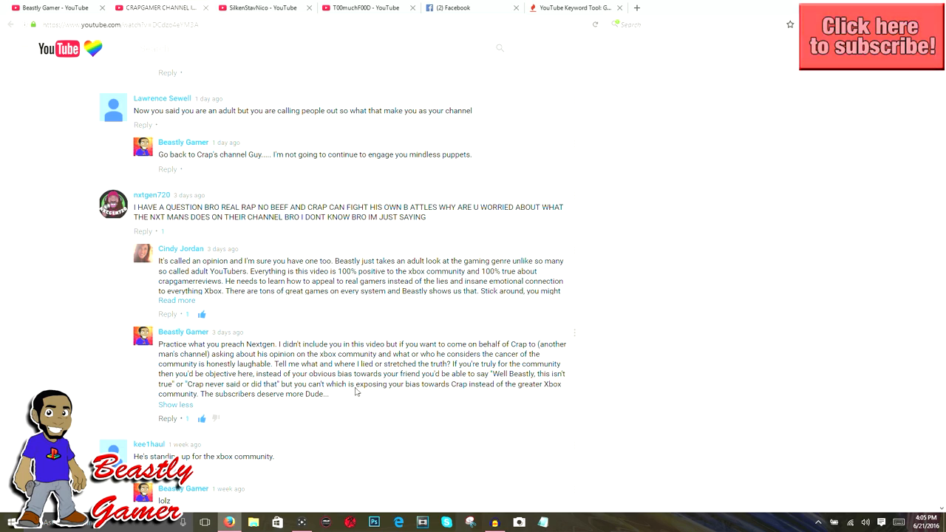
mouse_move(426, 390)
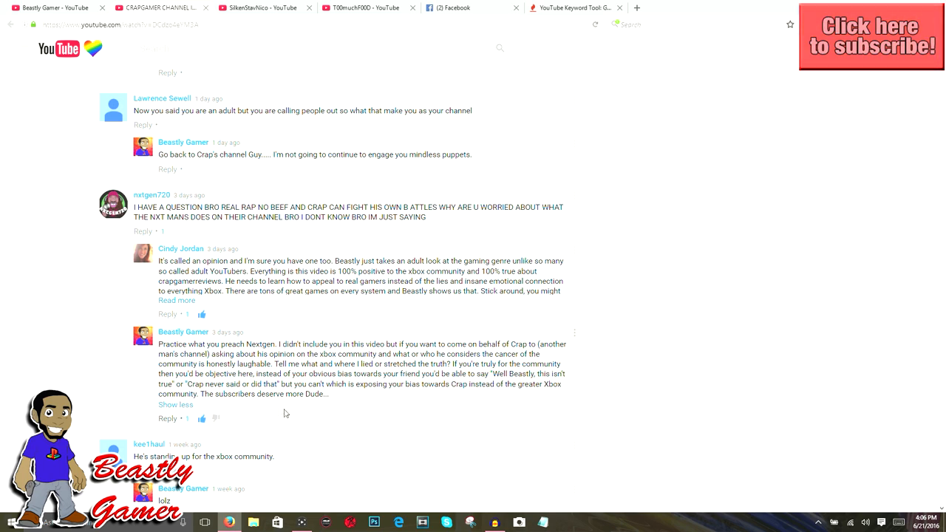
mouse_move(383, 404)
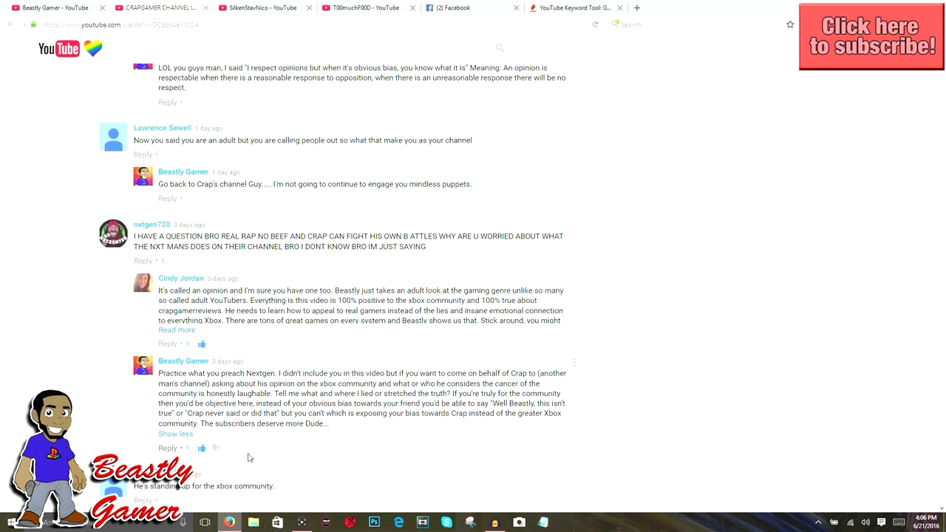
scroll(down, 3)
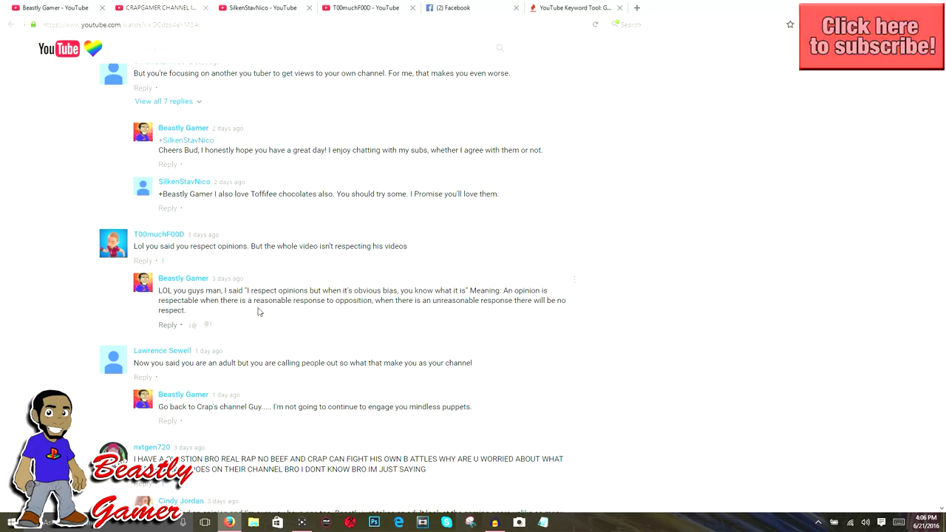
Scroll up to the video description, then back down to the Comments • 131 heading and top comments
scroll(down, 3)
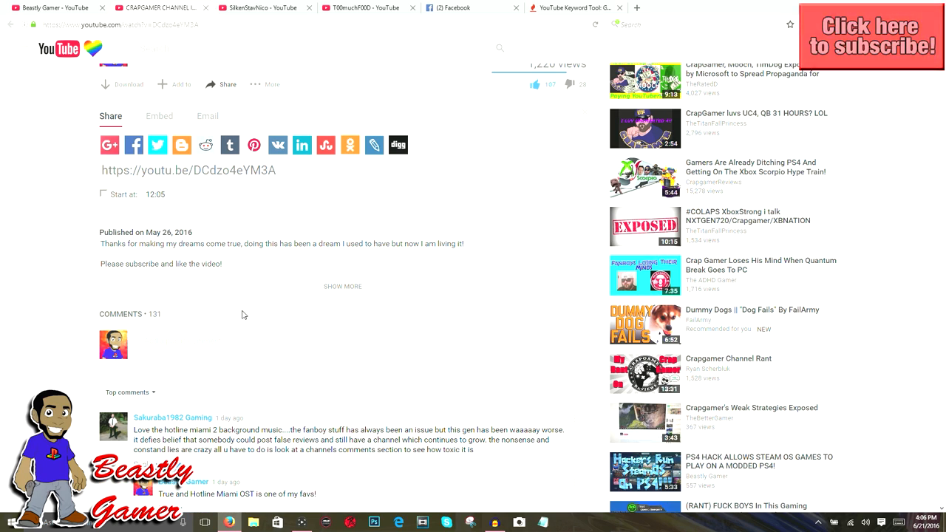
scroll(up, 3)
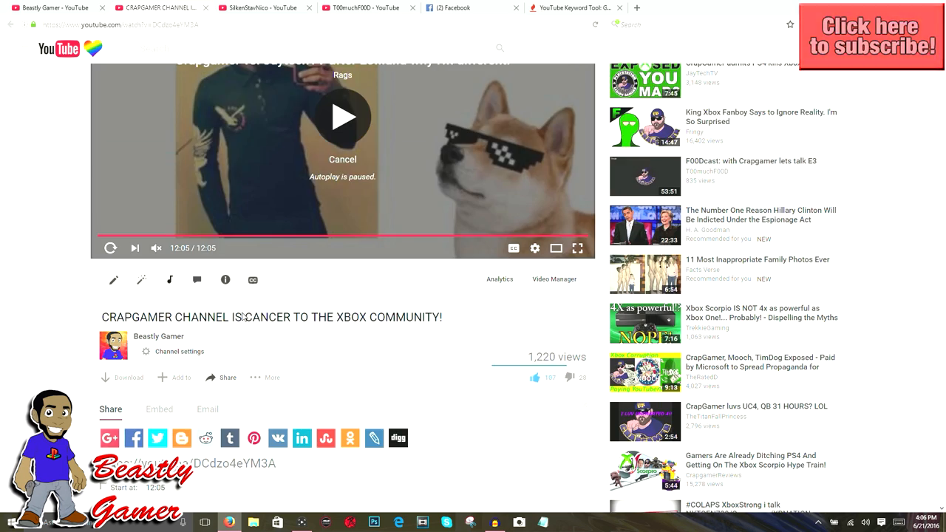
scroll(down, 3)
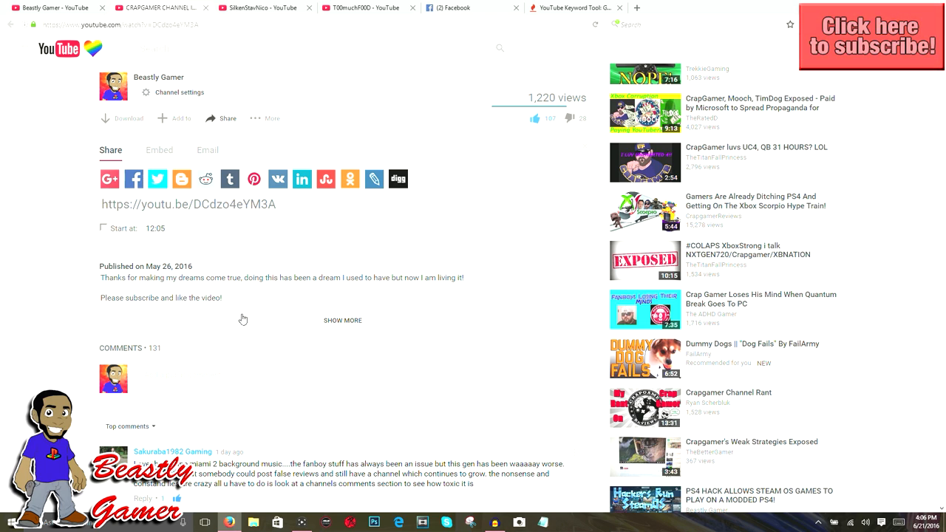
scroll(down, 3)
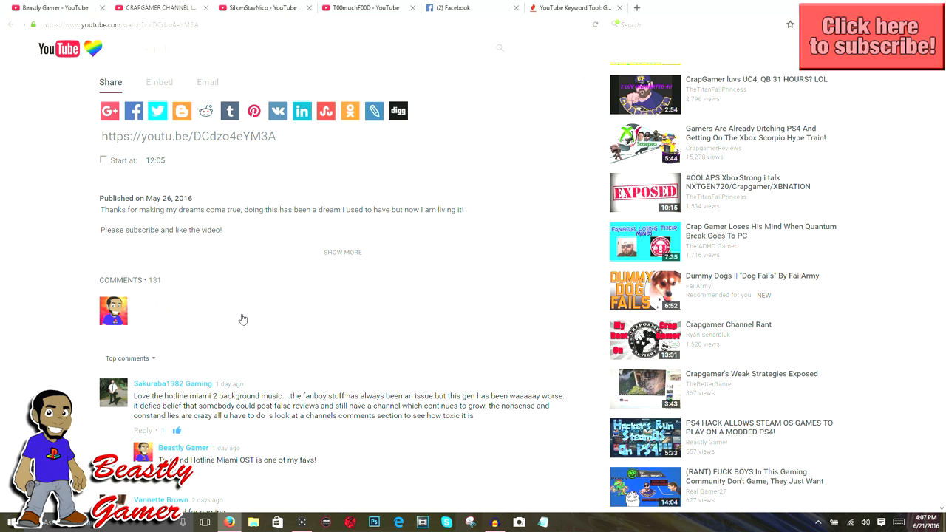
Scroll past the Hotline Miami thread to the Beastly Gamer replies about owning more Xbox consoles
scroll(down, 3)
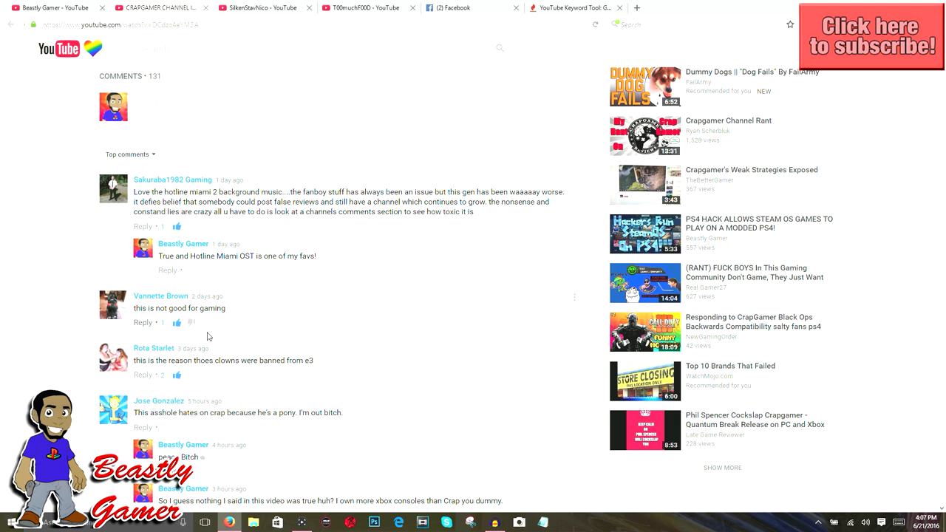
scroll(down, 3)
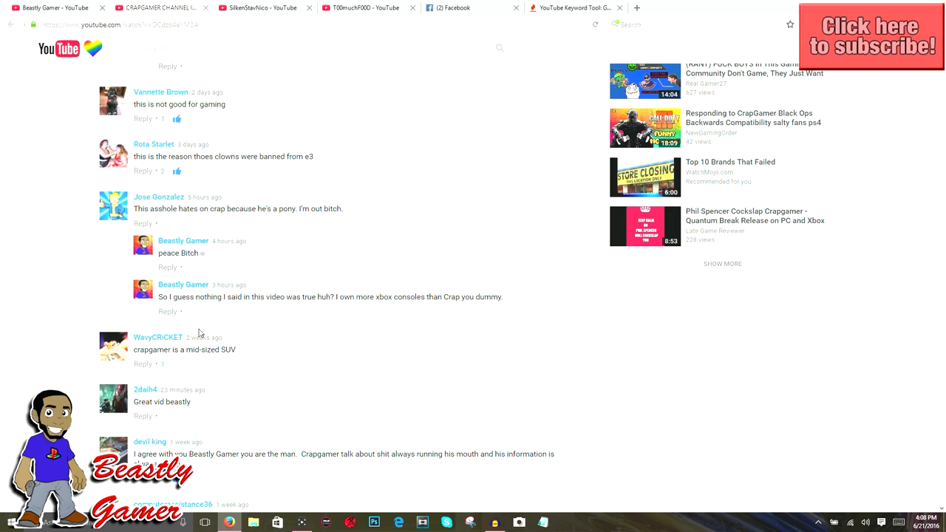
mouse_move(183, 329)
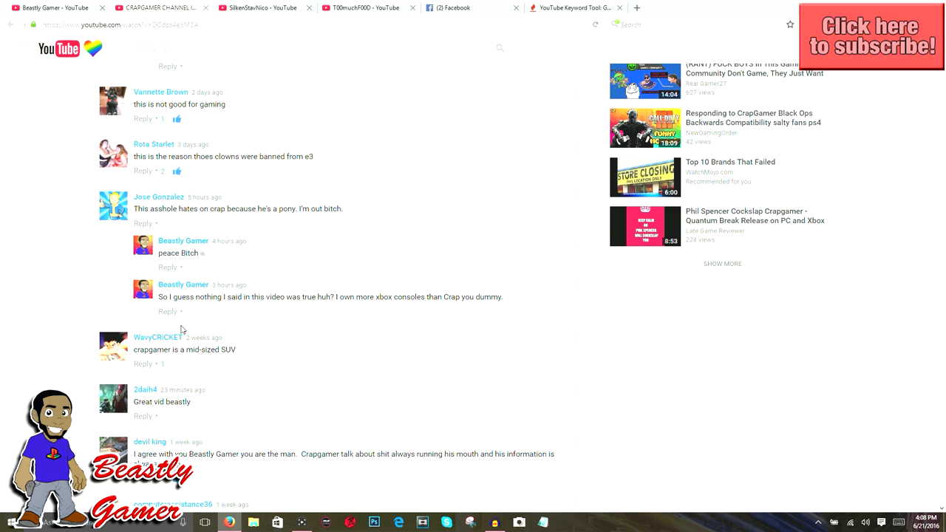
mouse_move(142, 305)
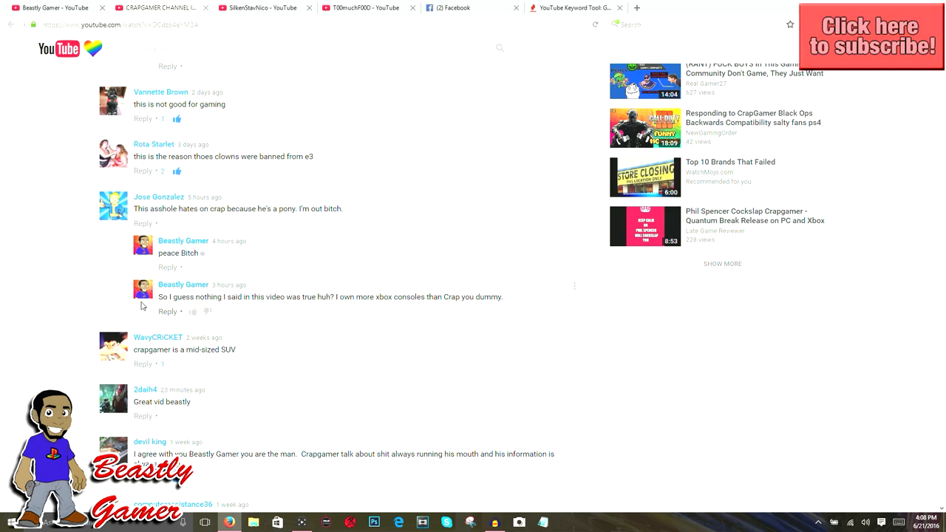
scroll(down, 3)
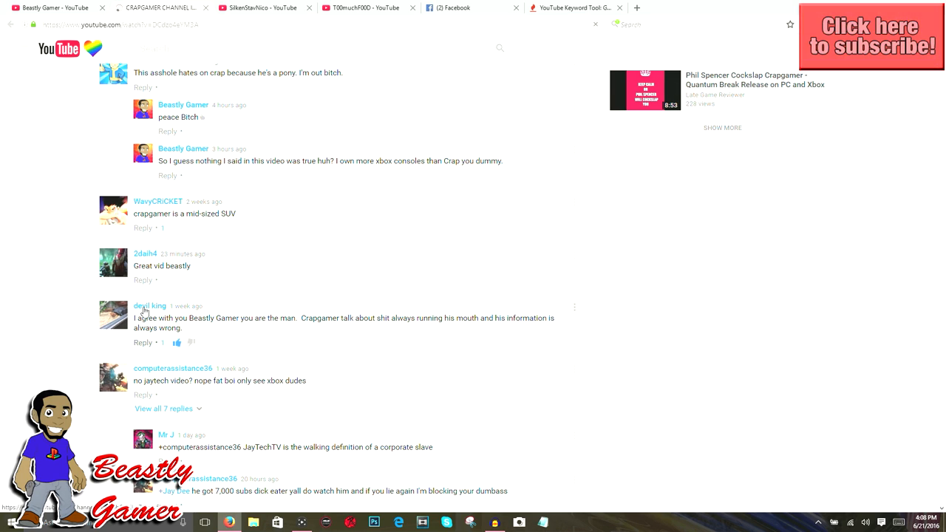
mouse_move(150, 305)
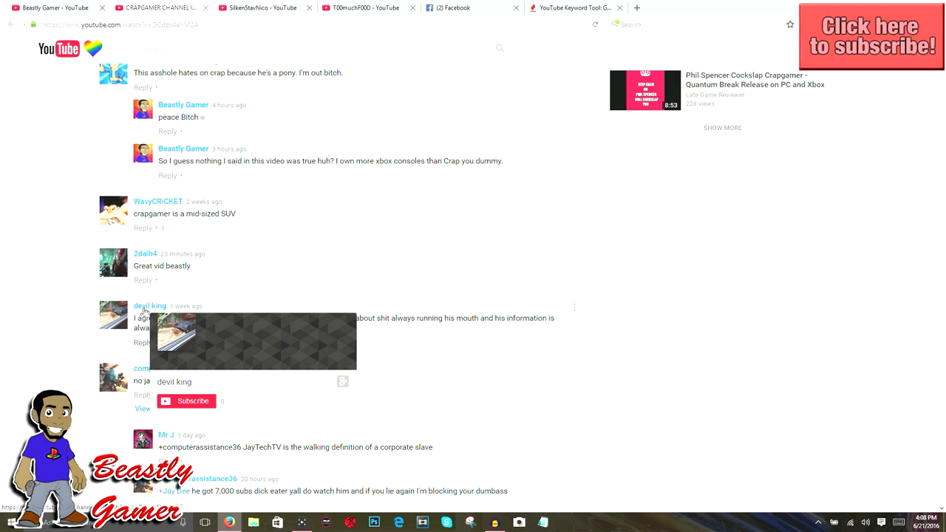
scroll(down, 3)
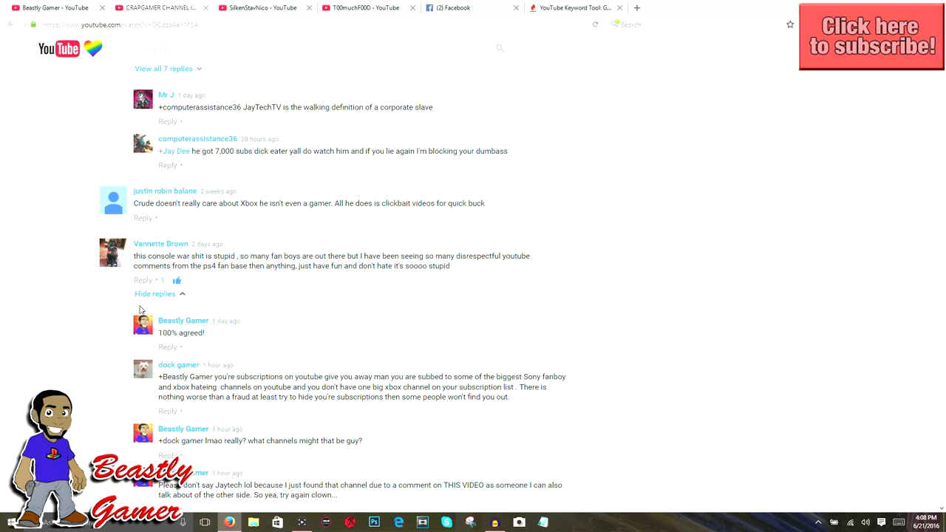